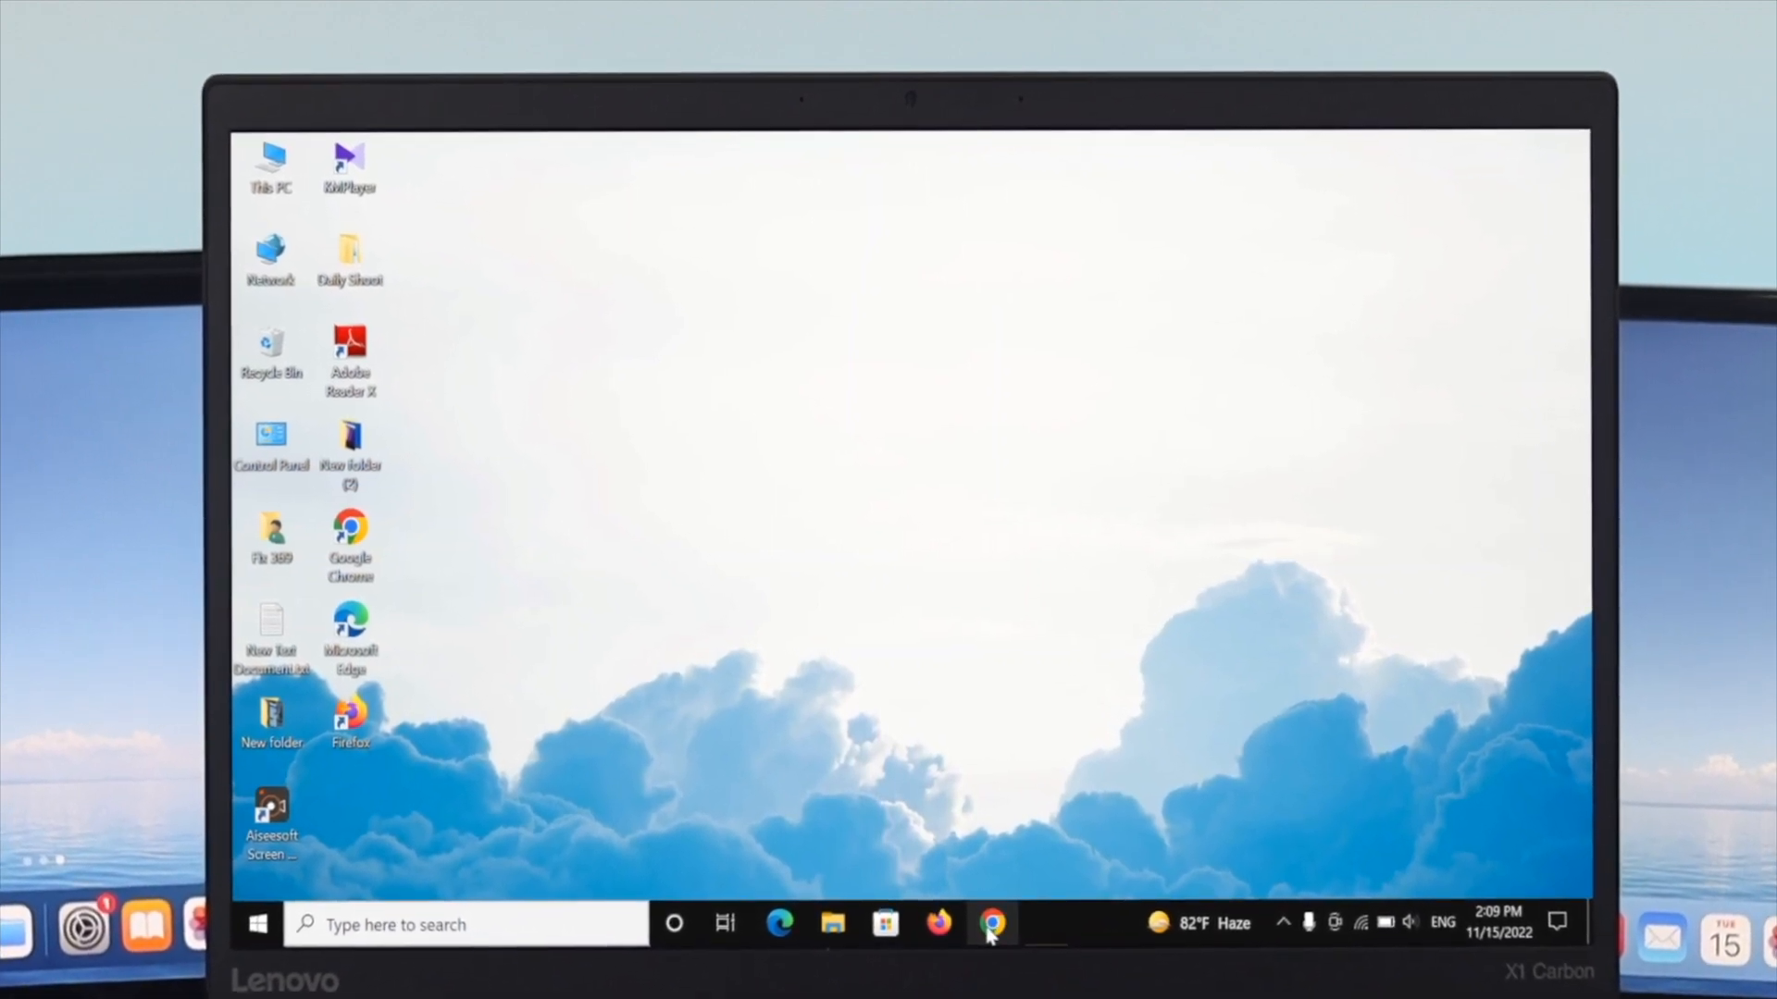
- Search Google for 'itunes for windows 10' to reach the Apple Support result
{"action": "type", "text": "itunes"}
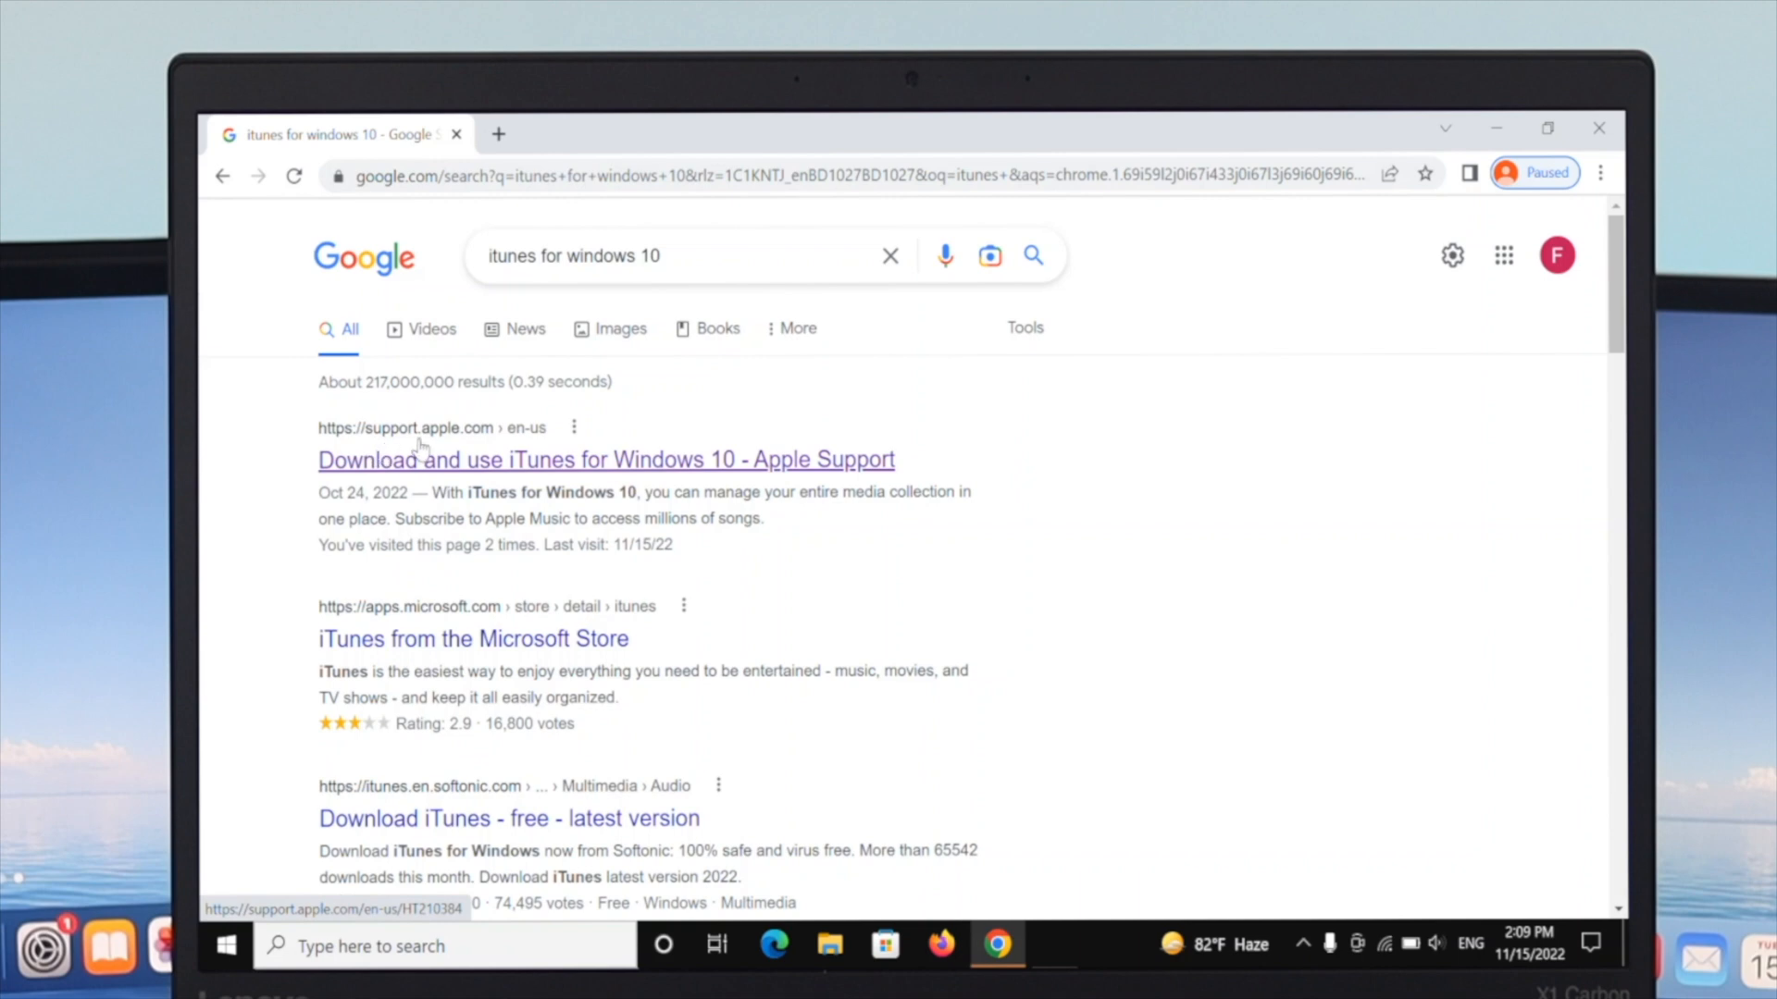
{"action": "mouse_move", "coordinate": [472, 470]}
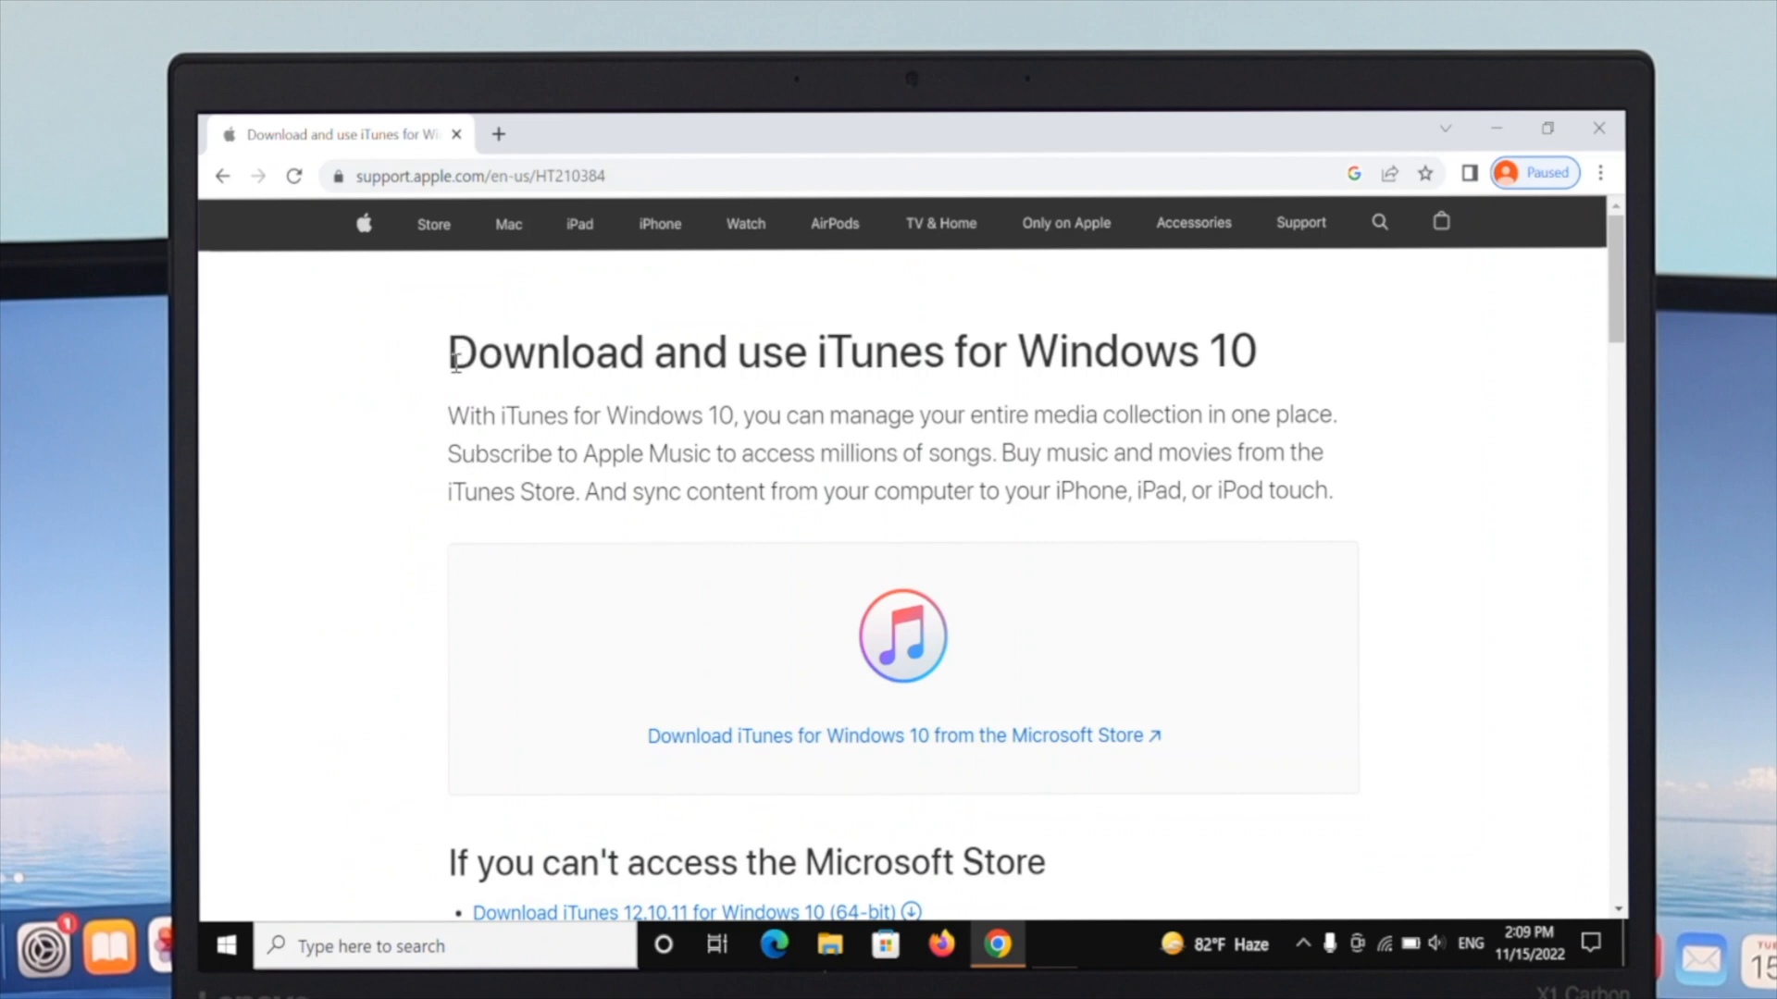
- Follow the support article's Microsoft Store link to the iTunes listing
{"action": "scroll", "scroll_direction": "down", "scroll_amount": 3}
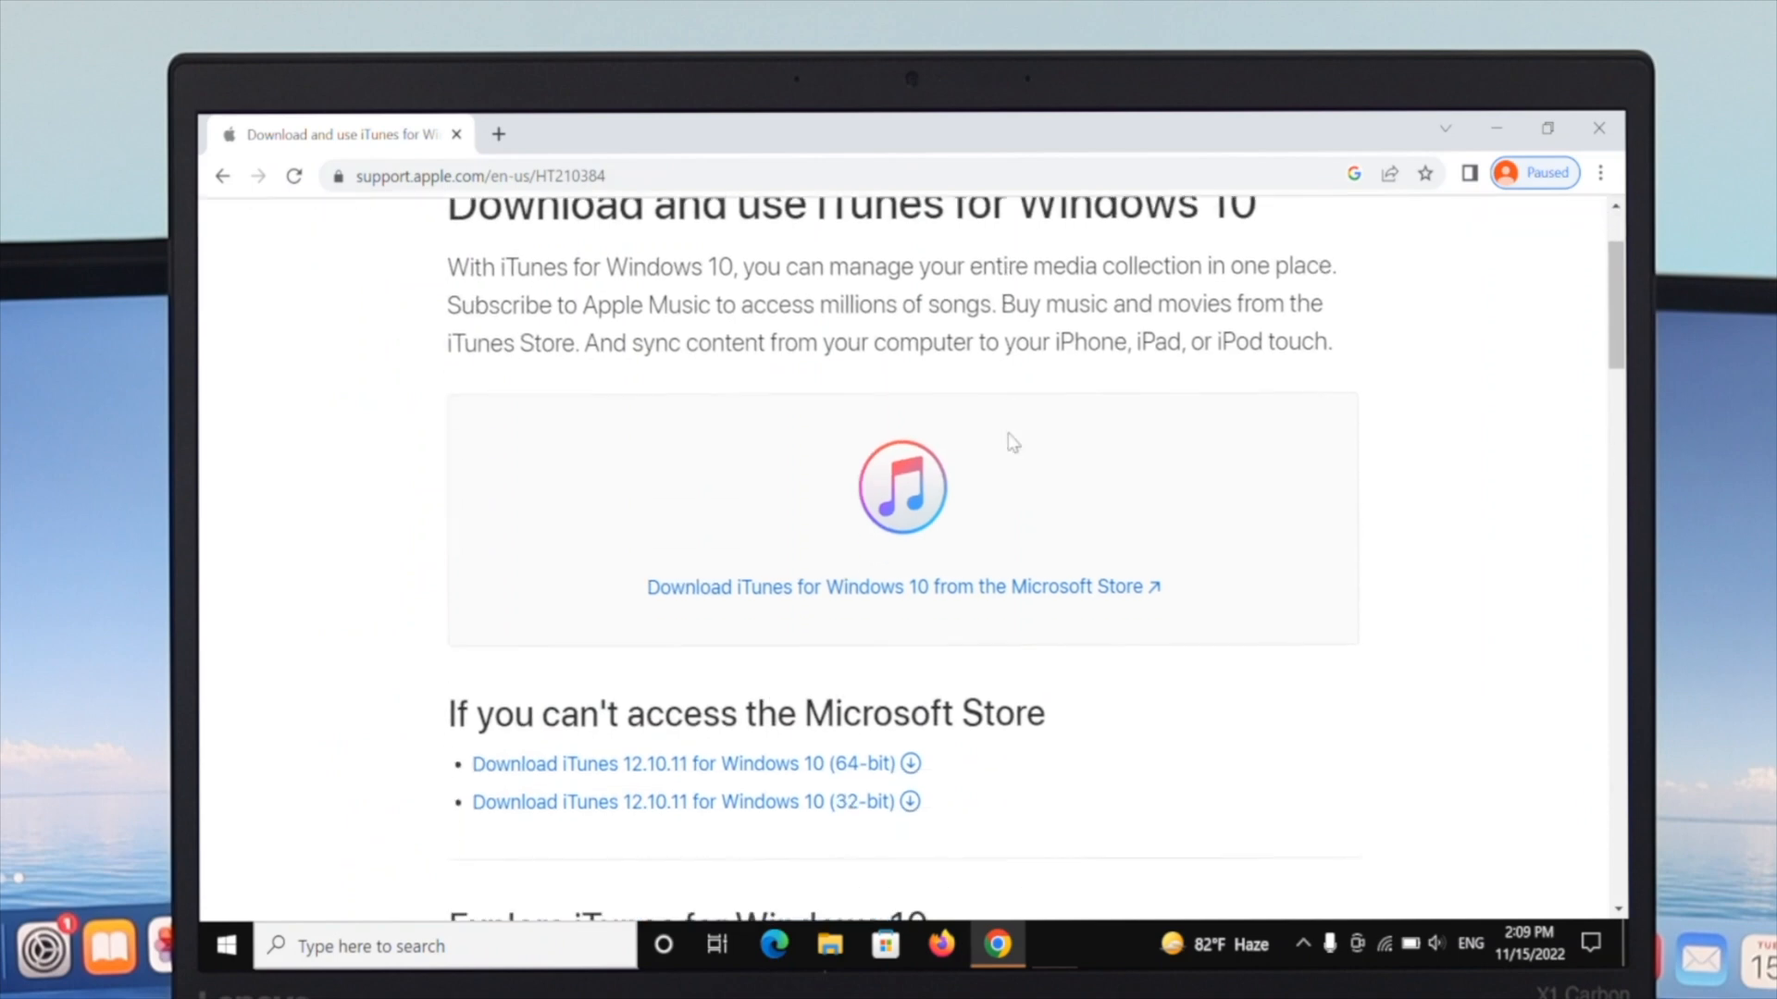
{"action": "scroll", "scroll_direction": "down", "scroll_amount": 3}
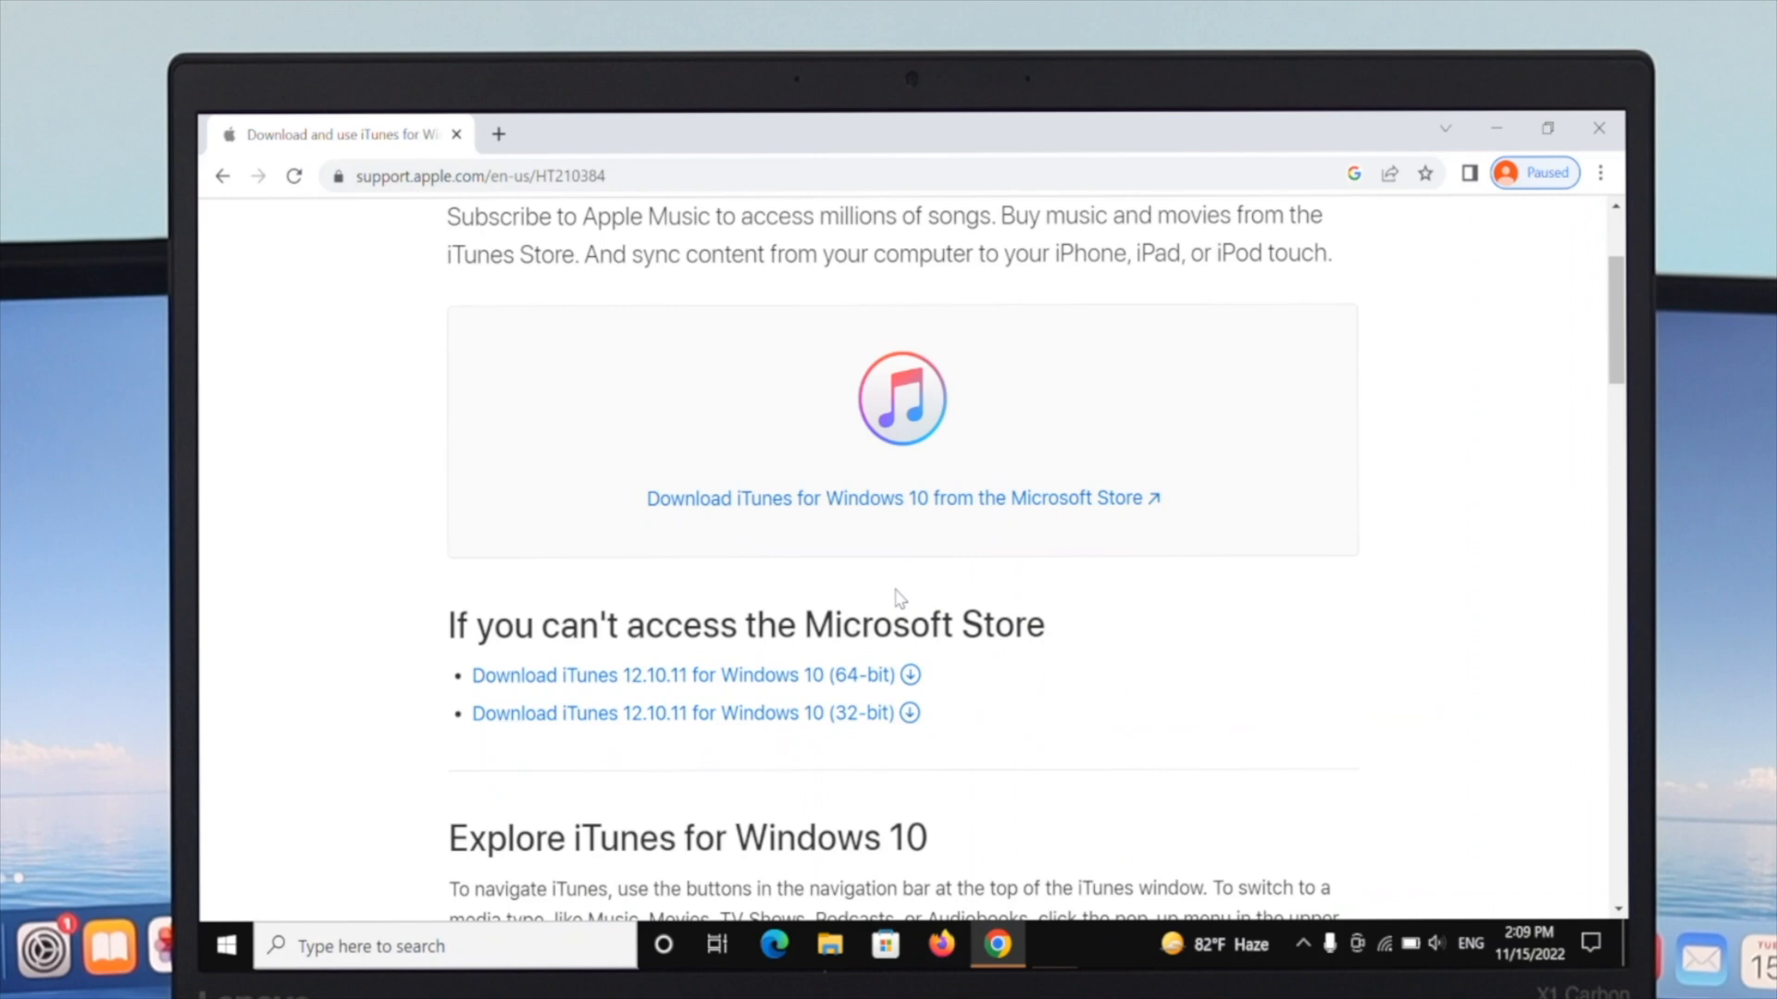
{"action": "mouse_move", "coordinate": [623, 497]}
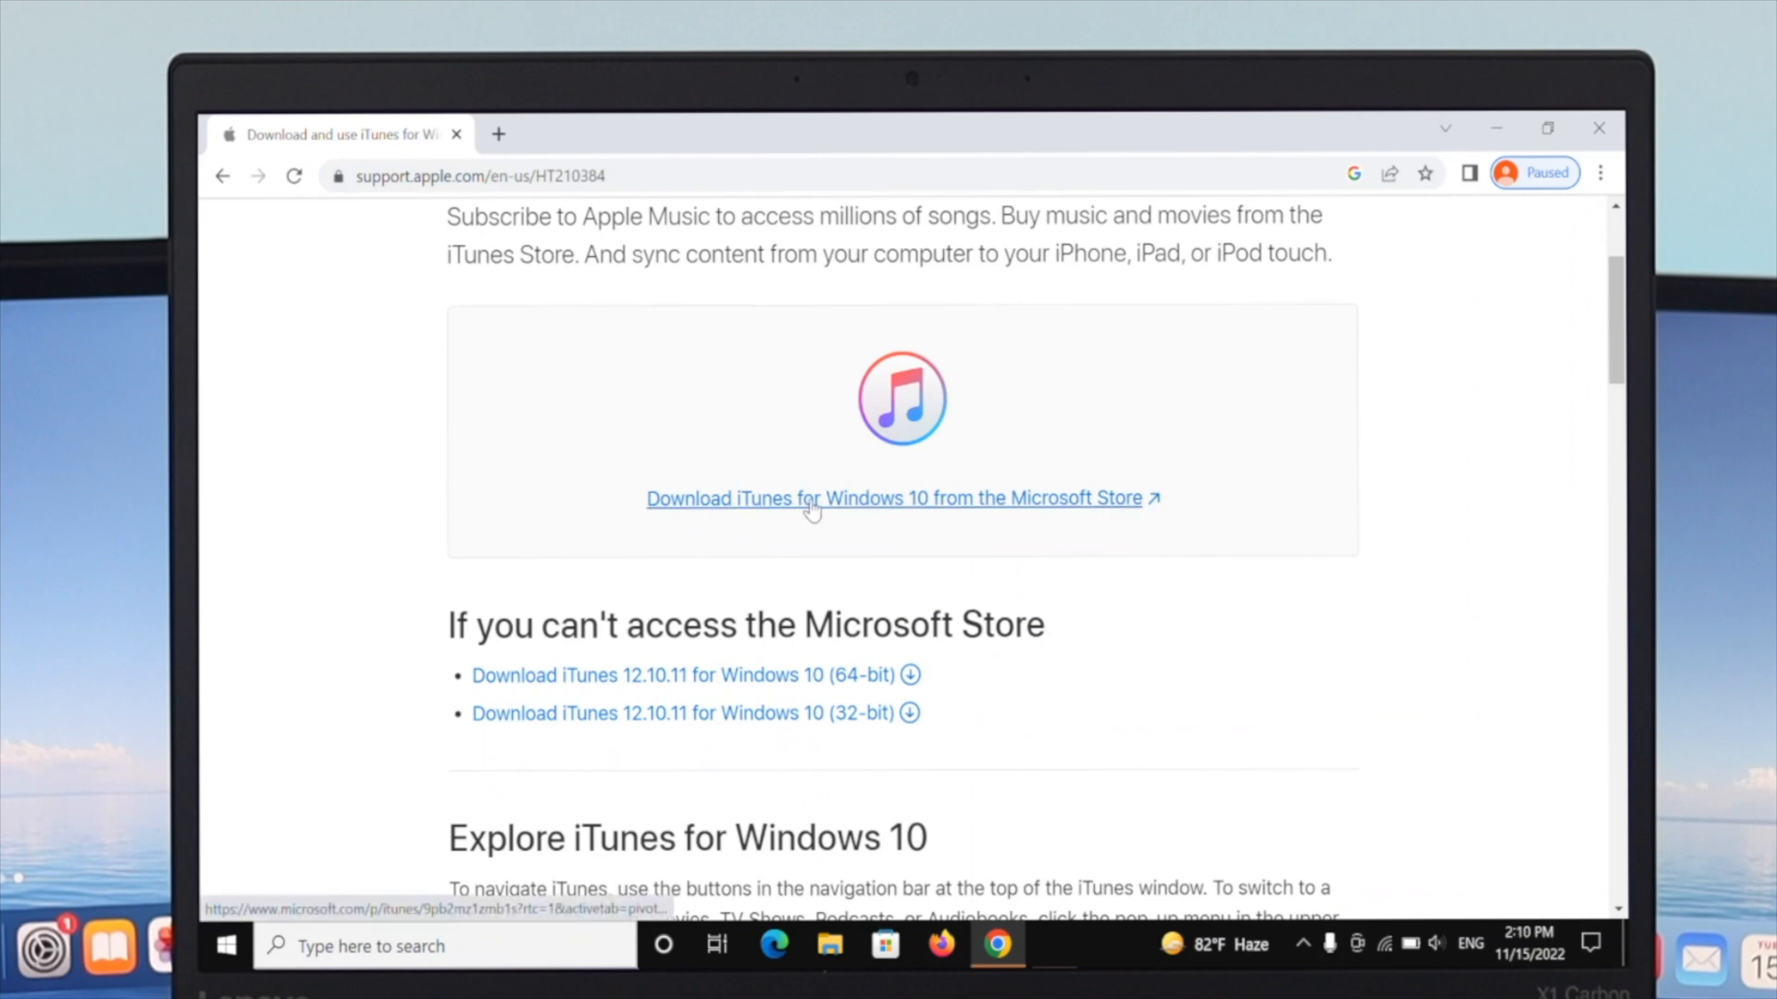
{"action": "left_click", "coordinate": [896, 499]}
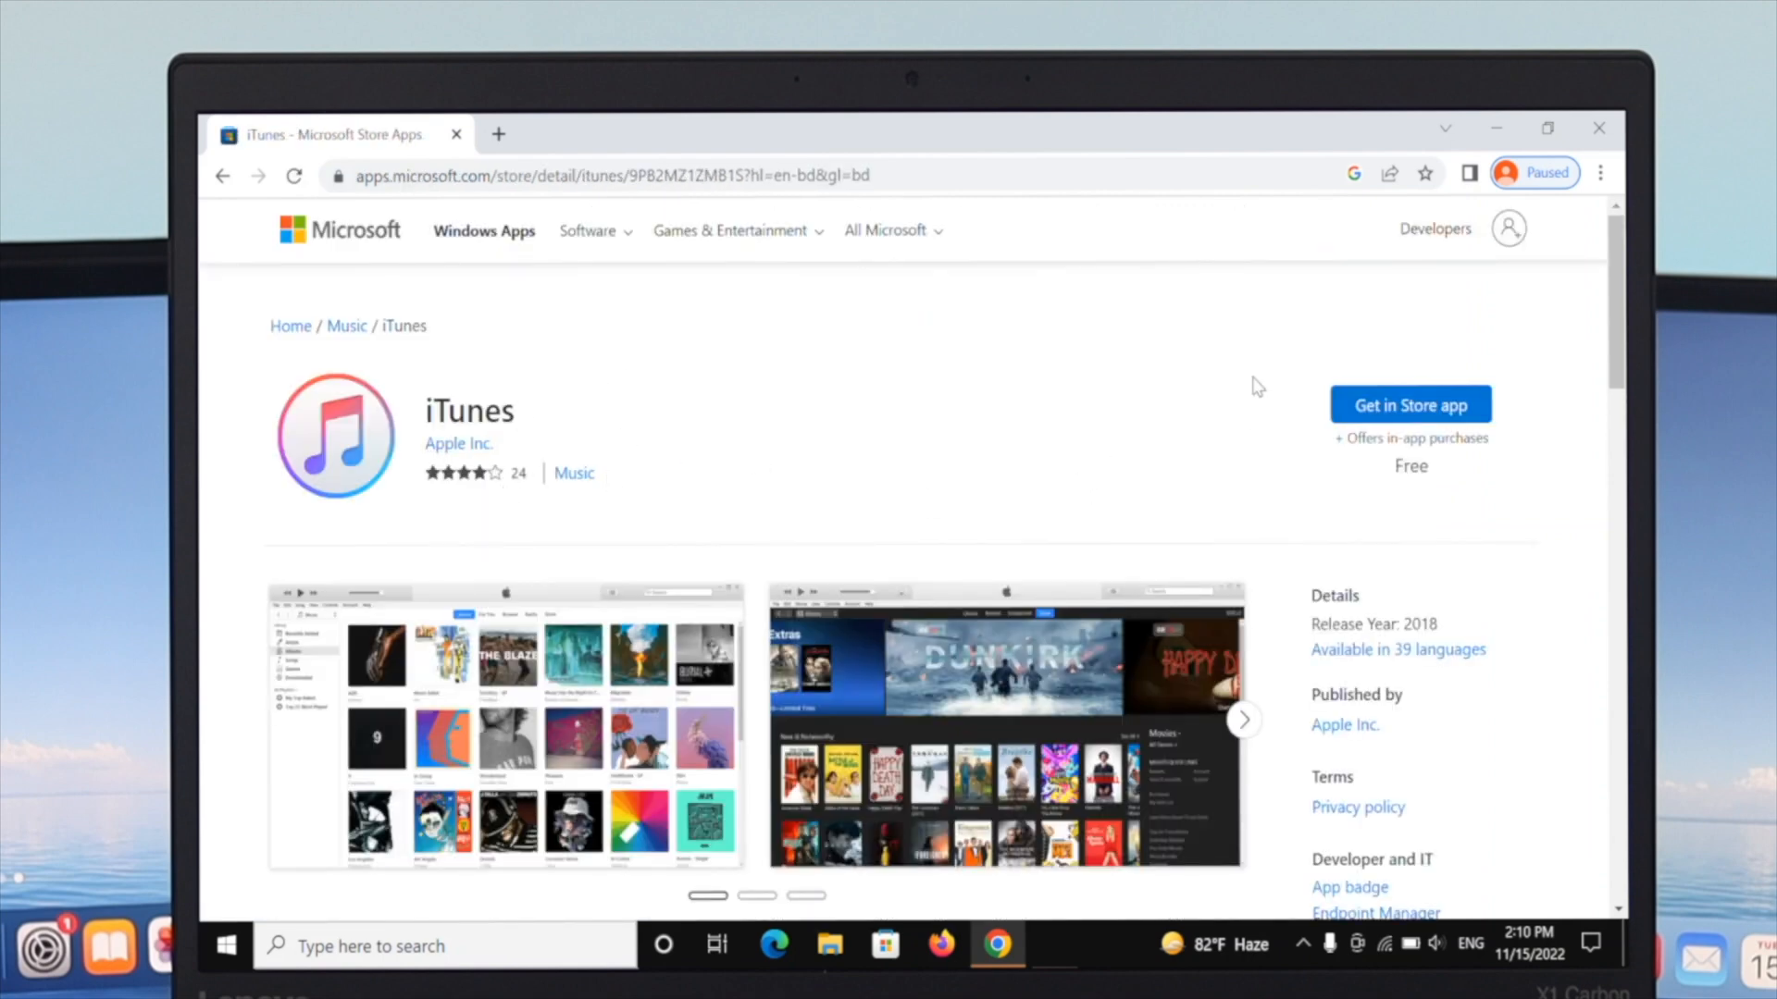
- Get iTunes in the Store app, let the browser launch Microsoft Store, then dismiss its prompt
{"action": "left_click", "coordinate": [1410, 405]}
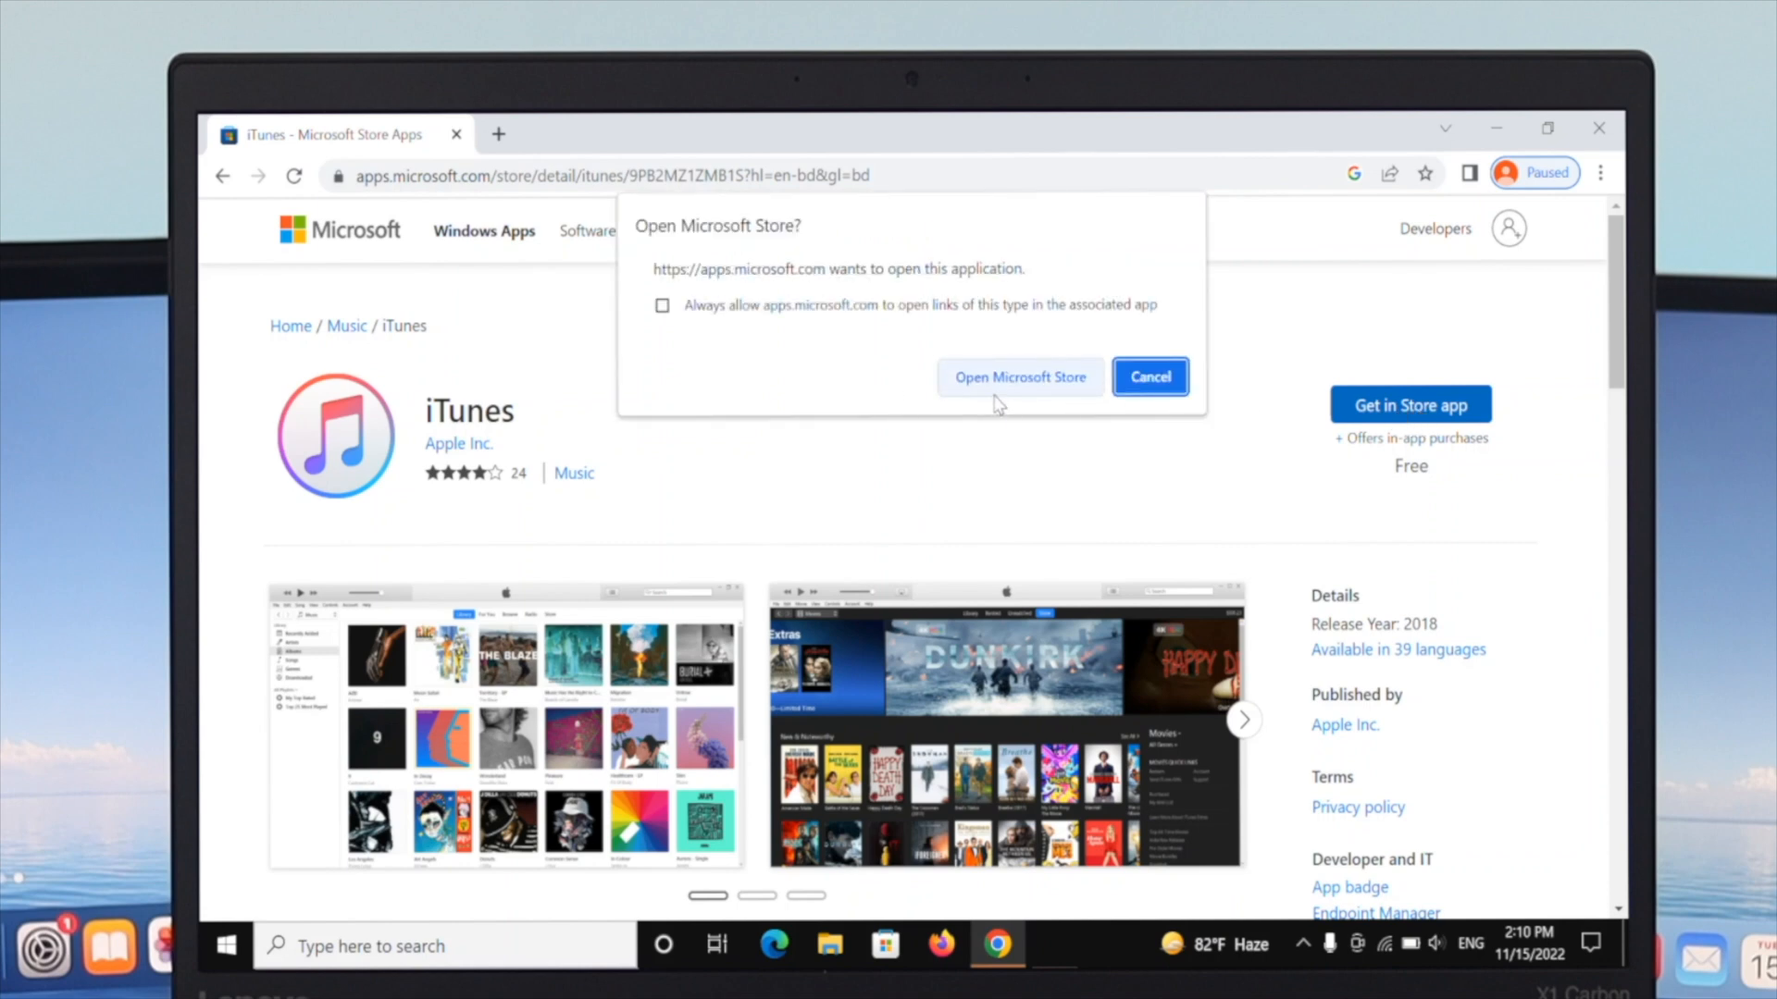
{"action": "left_click", "coordinate": [1020, 376]}
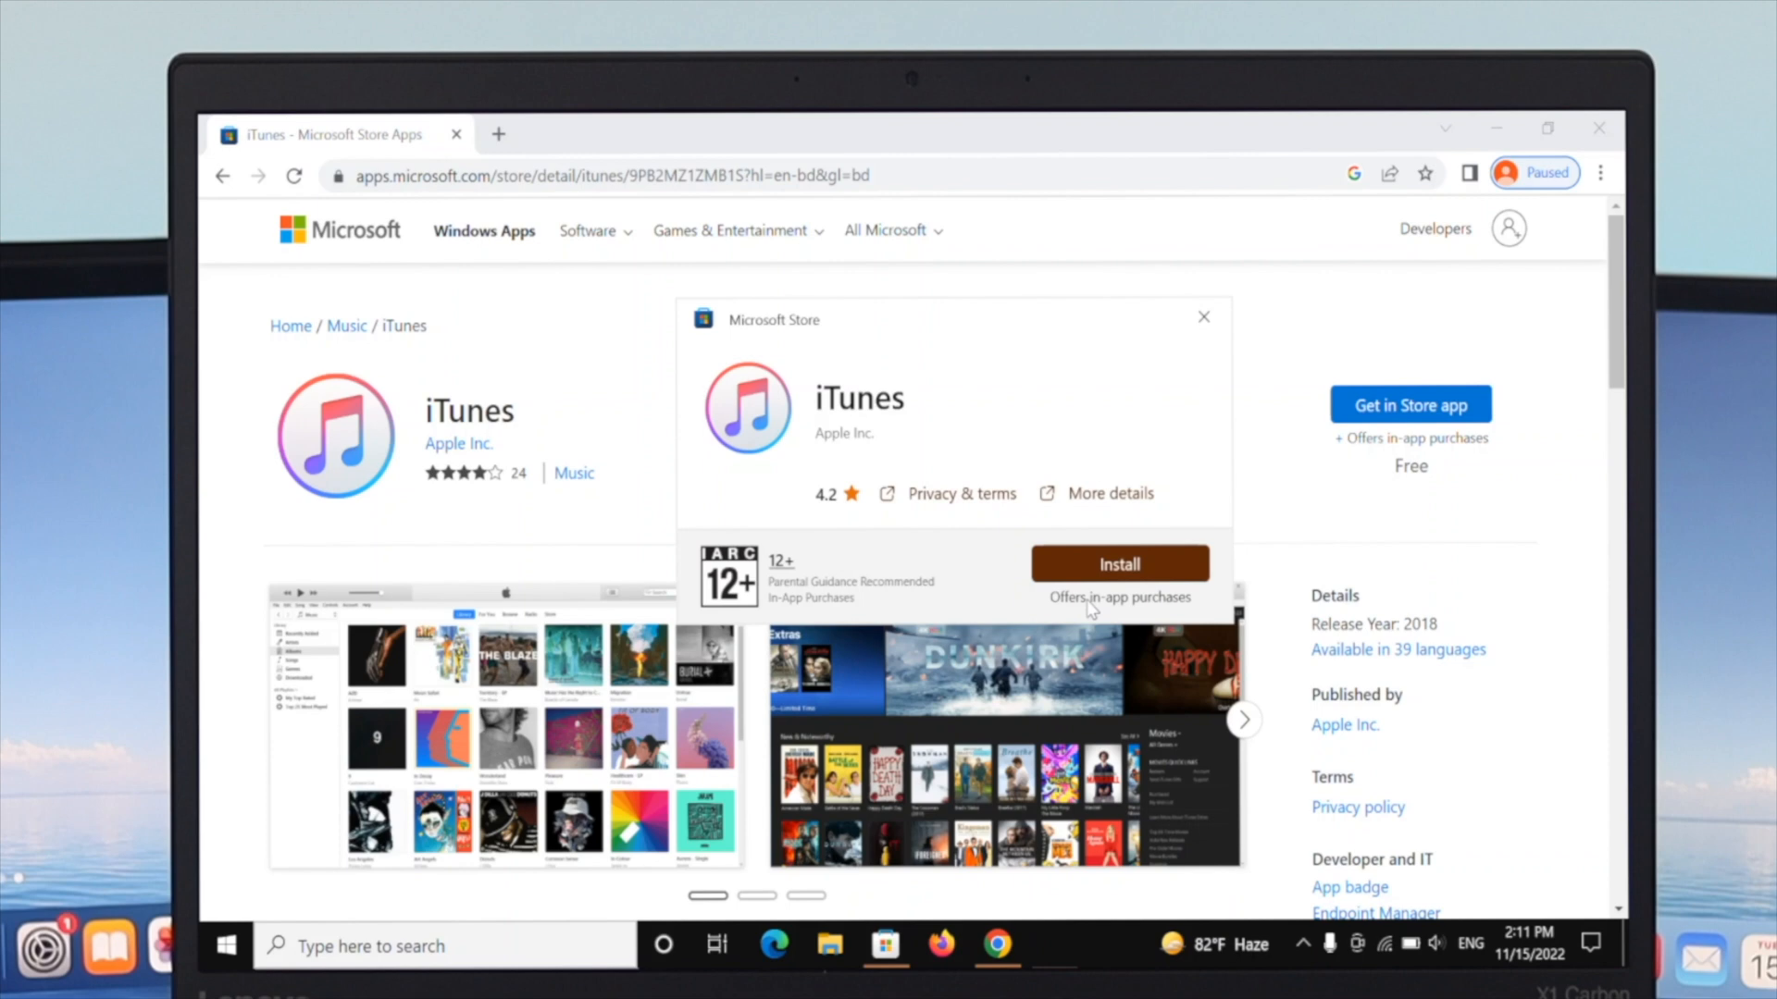
{"action": "mouse_move", "coordinate": [1102, 457]}
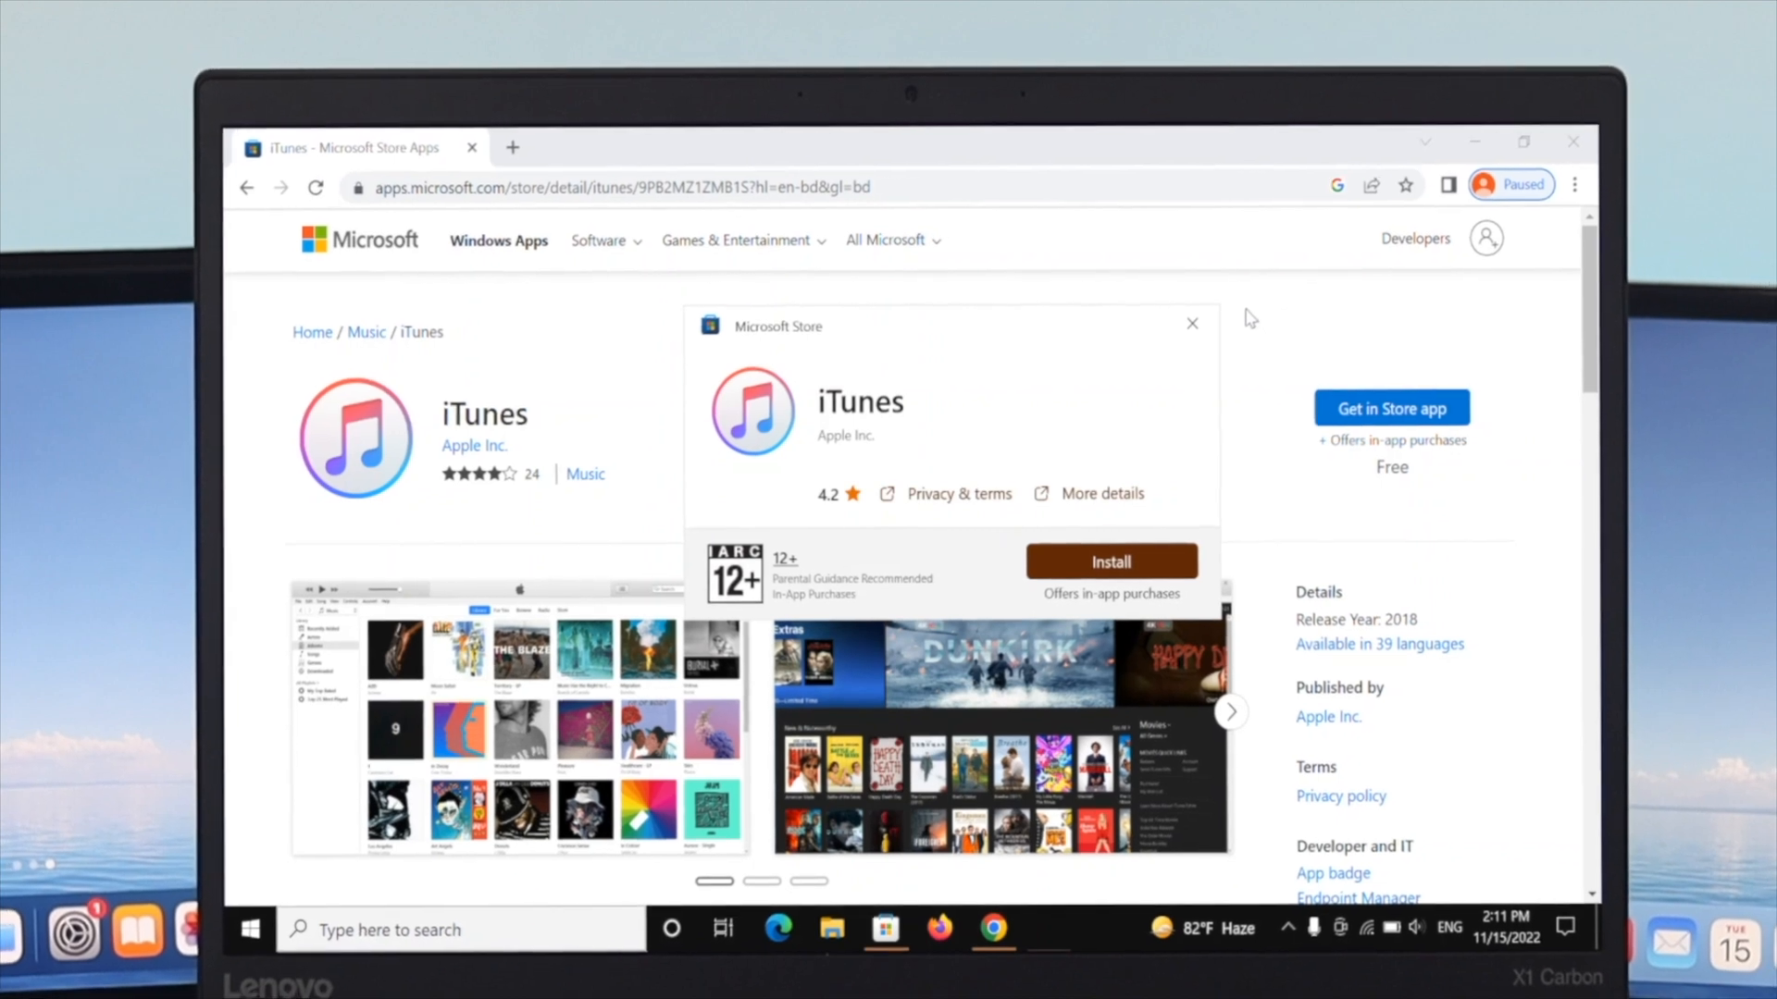
{"action": "left_click", "coordinate": [1192, 323]}
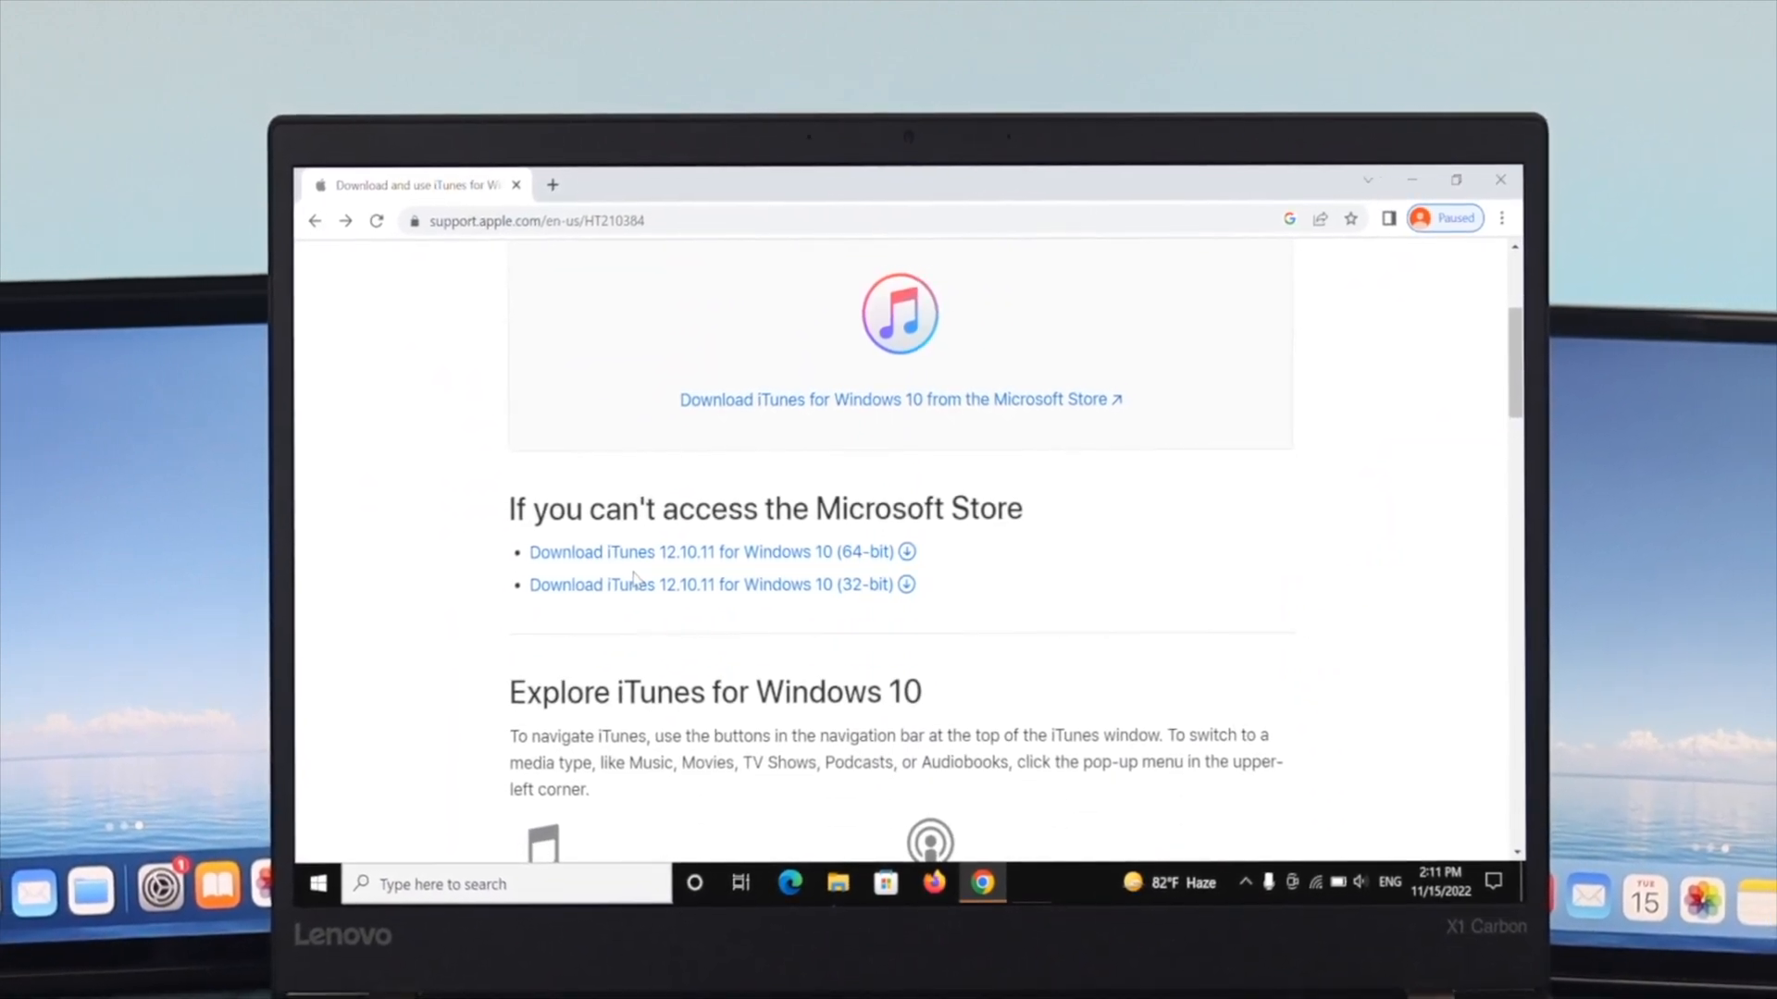
- Download the 64-bit iTunes 12.10.11 installer (iTunes64Setup.exe) for Windows 10
{"action": "left_click", "coordinate": [710, 551]}
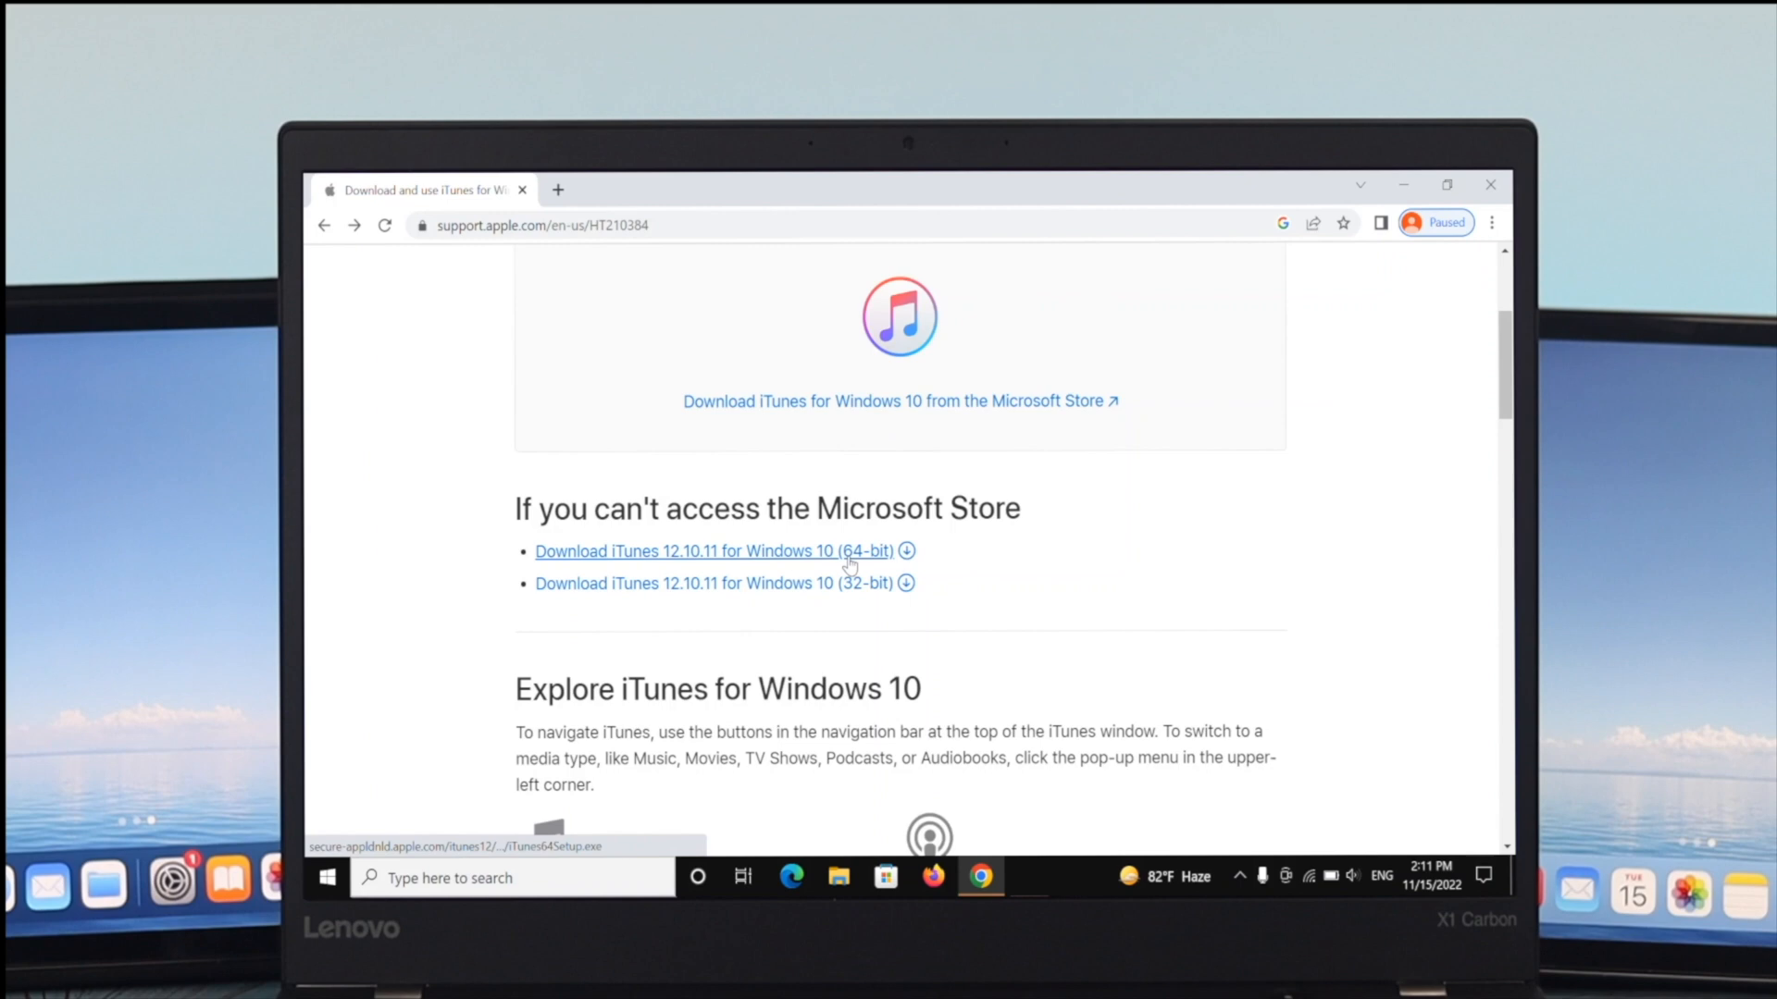
{"action": "mouse_move", "coordinate": [861, 602]}
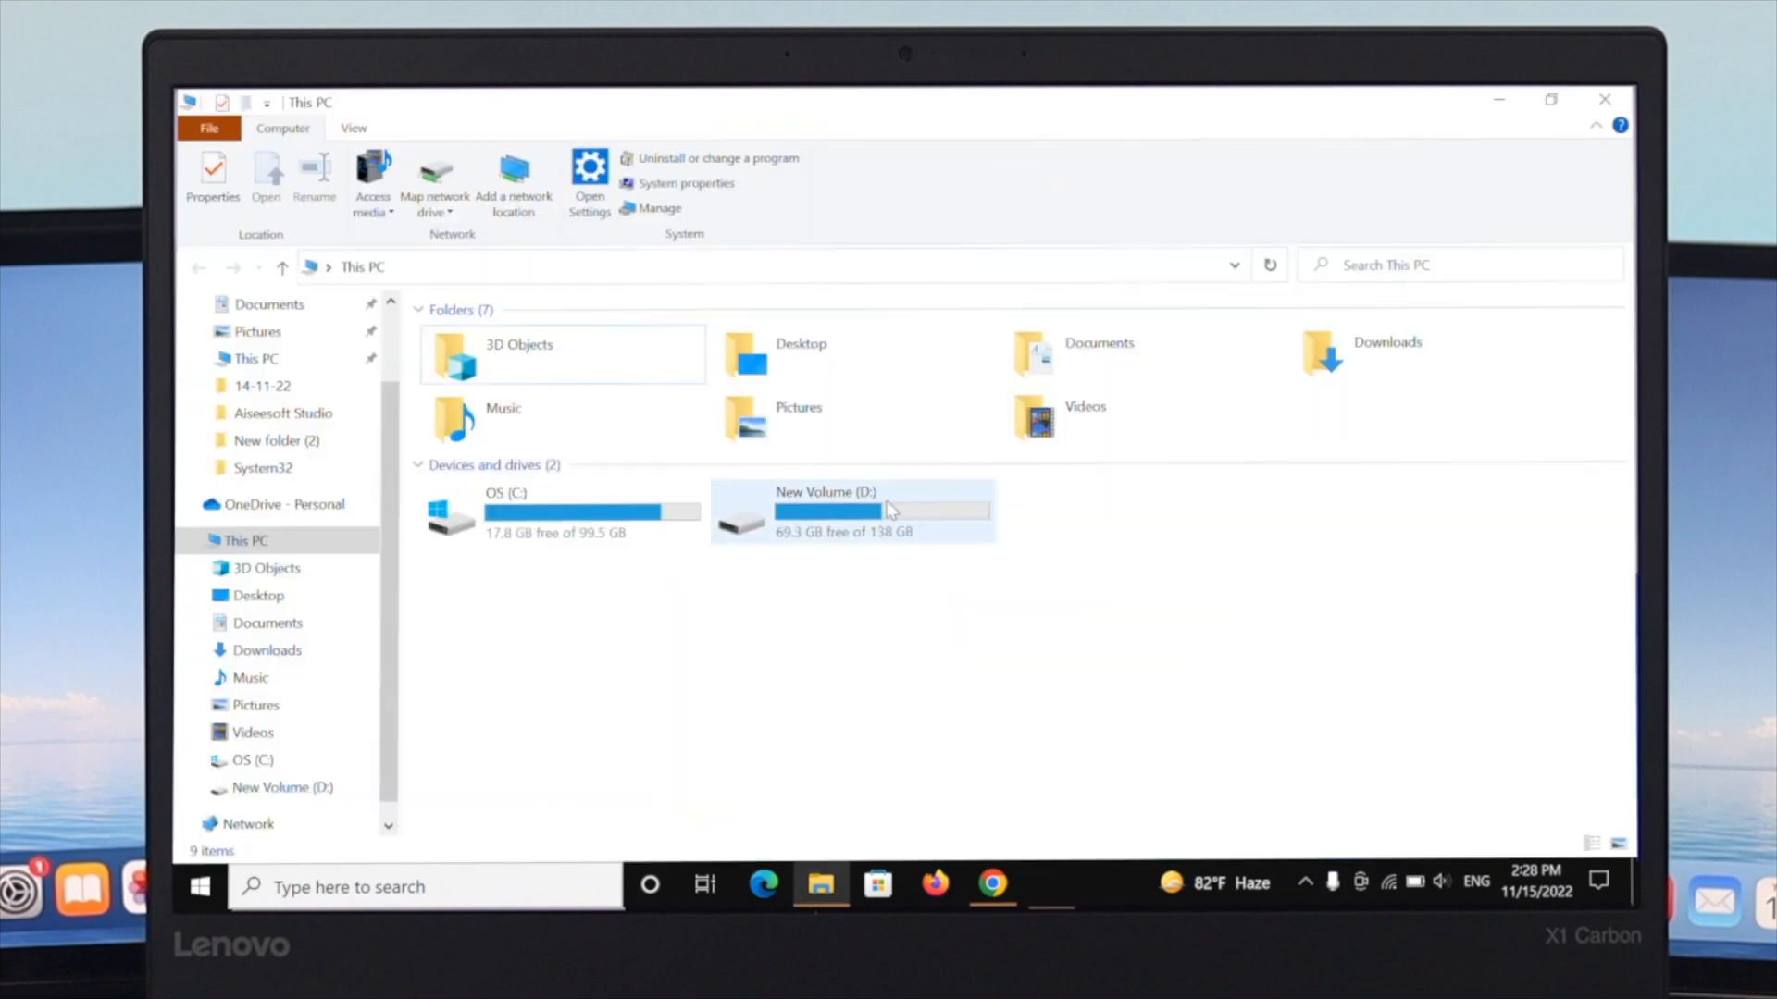
- View This PC's system properties to confirm a 64-bit Windows 10 system
{"action": "right_click", "coordinate": [1049, 587]}
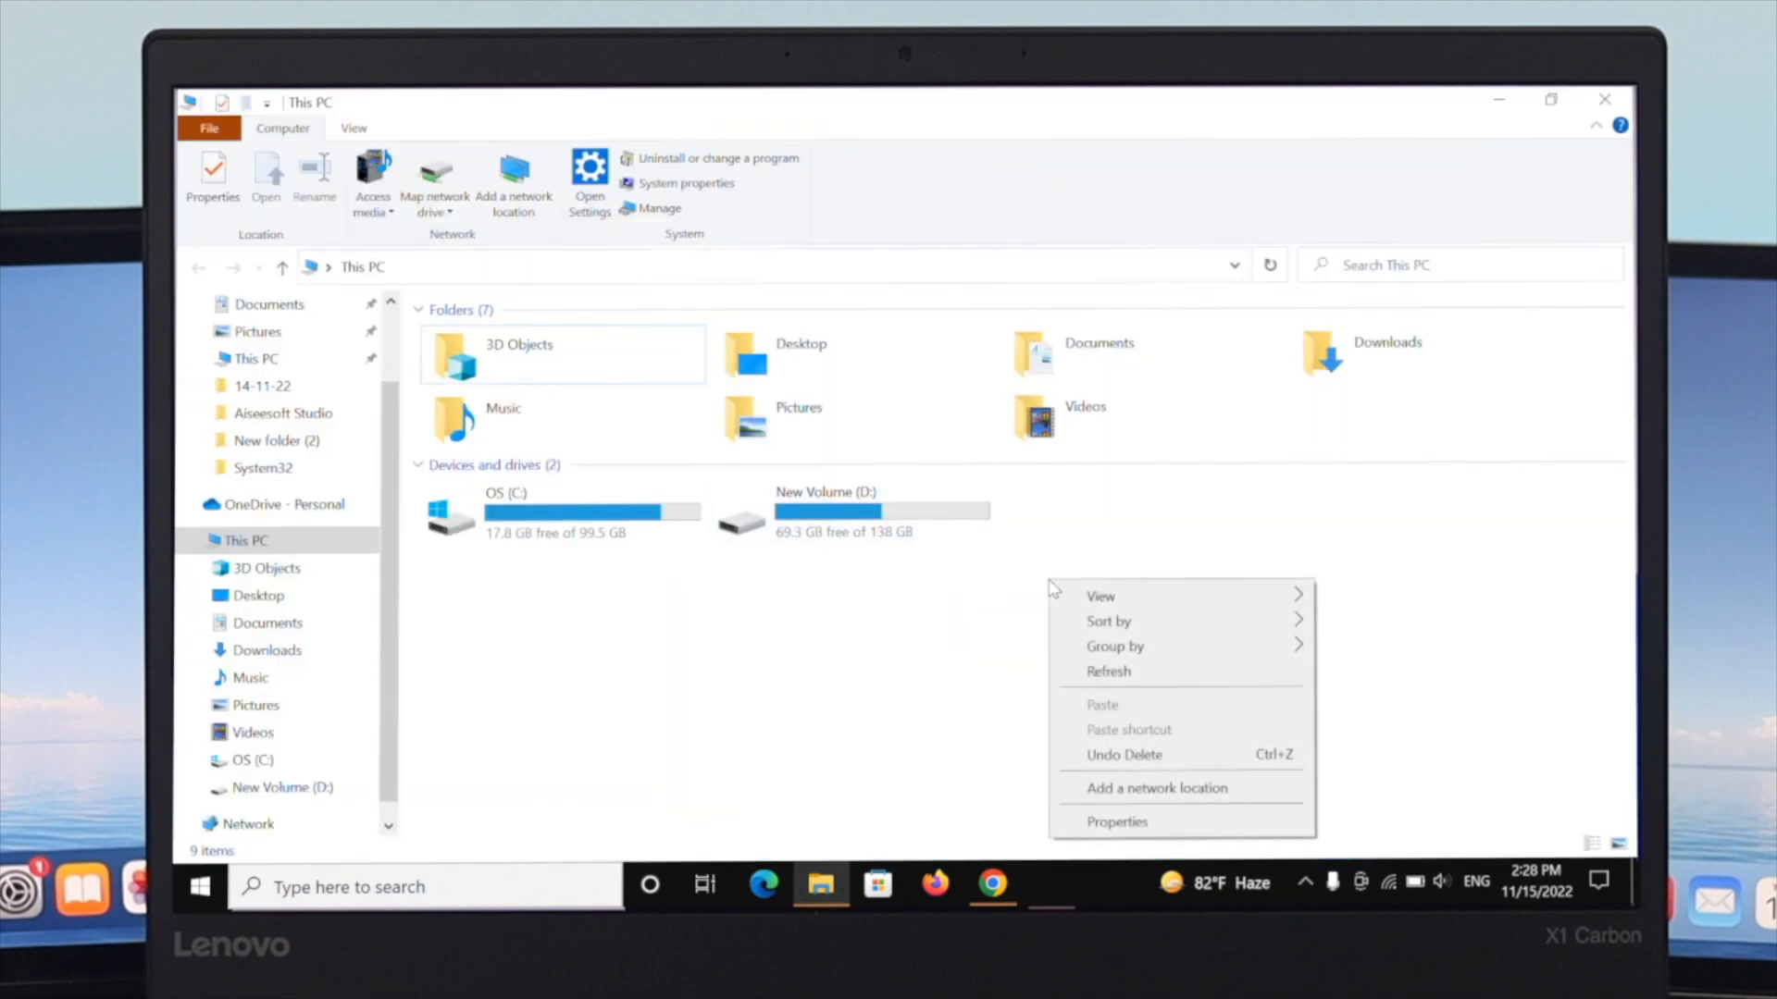
{"action": "left_click", "coordinate": [1117, 821]}
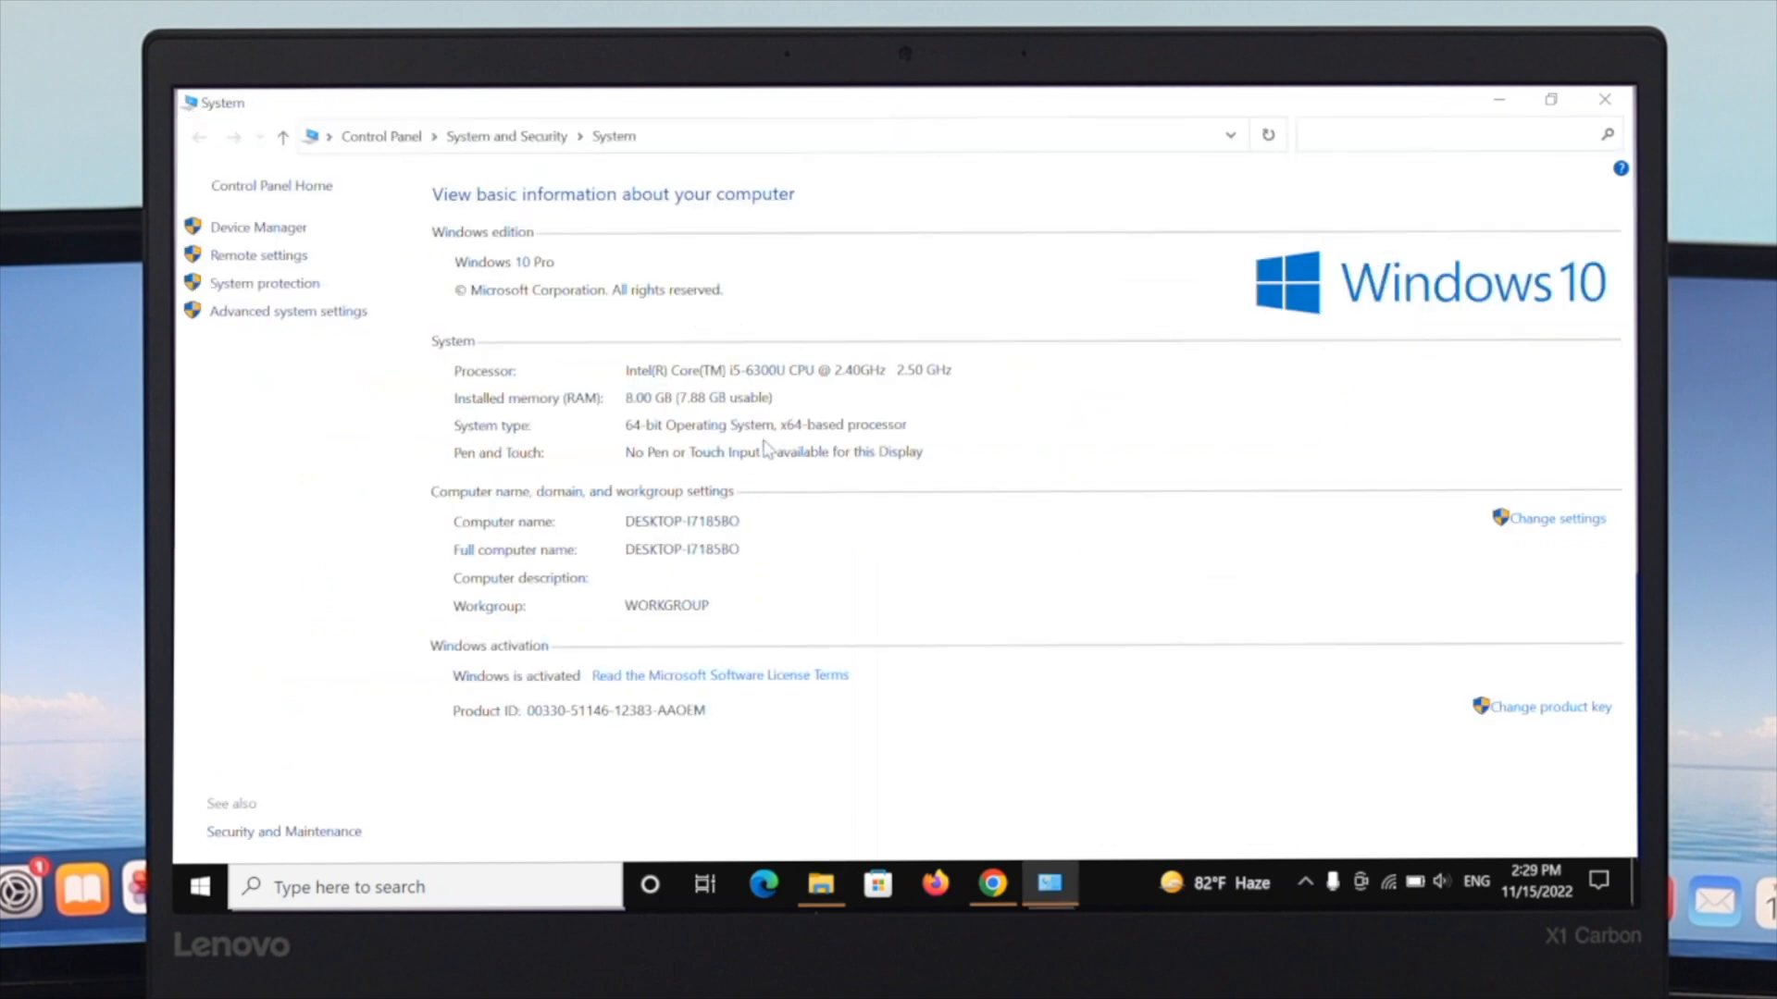
{"action": "mouse_move", "coordinate": [641, 441]}
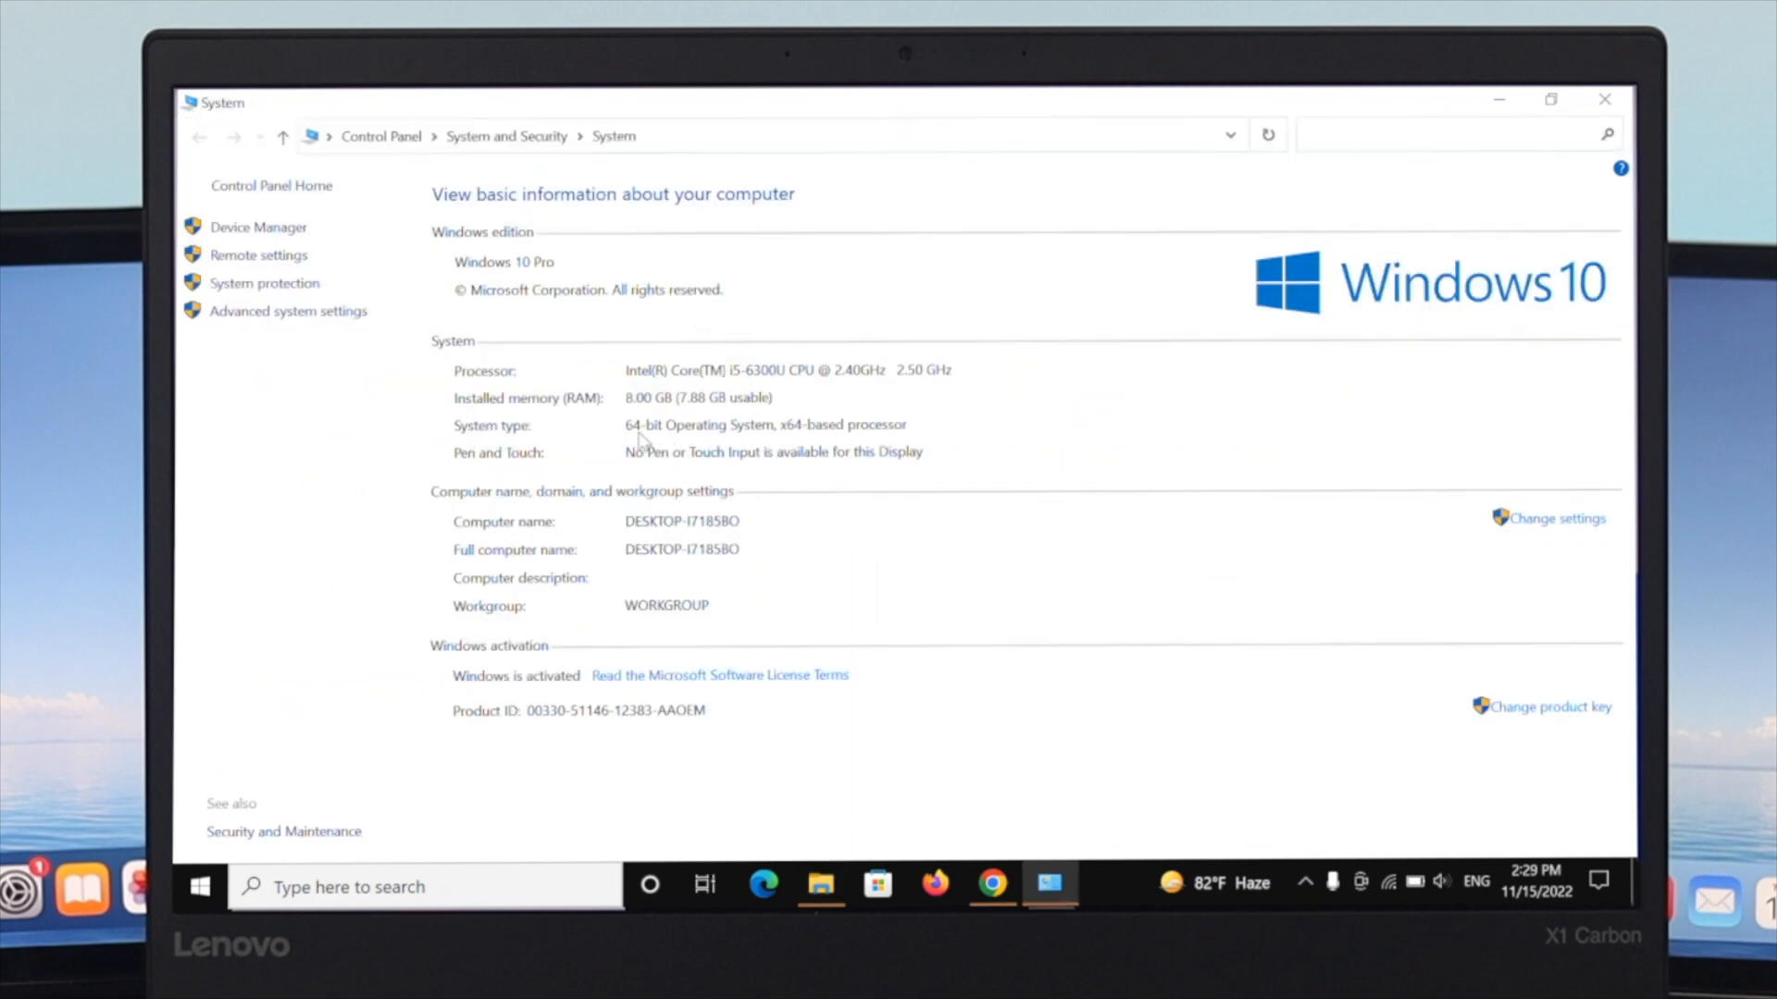
{"action": "mouse_move", "coordinate": [783, 440]}
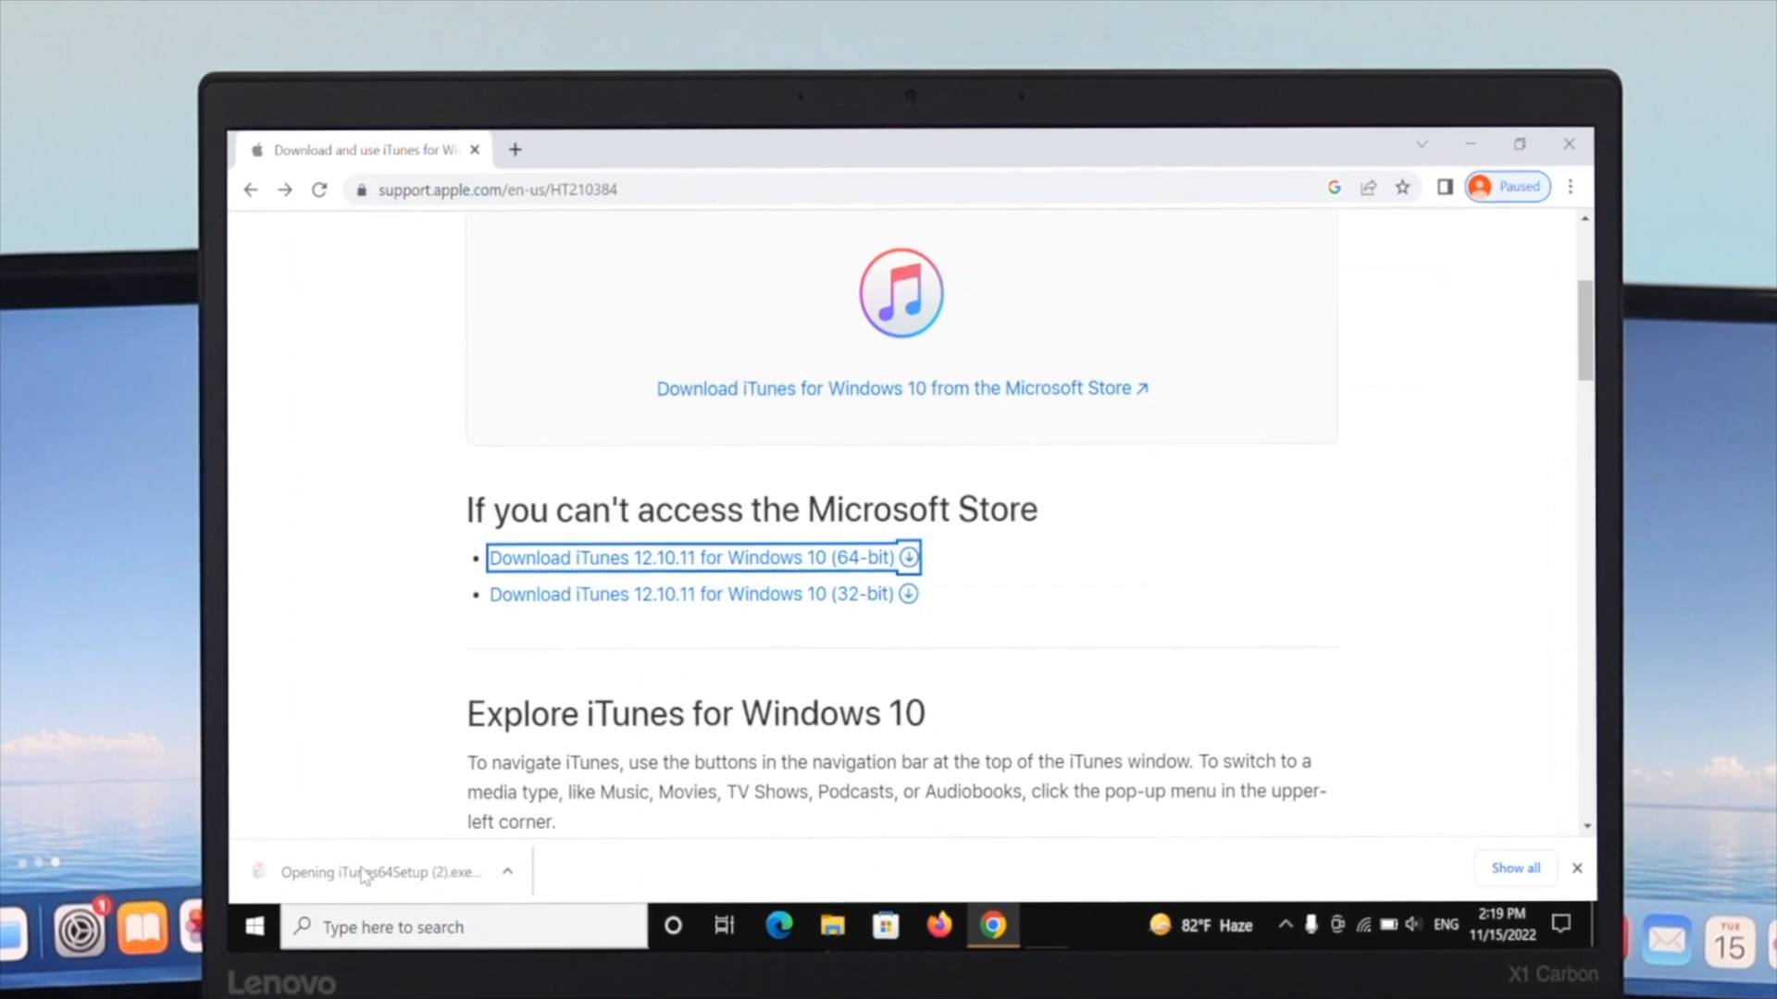
- Run iTunes64Setup.exe and install iTunes with default options through to Finish
{"action": "left_click", "coordinate": [380, 873]}
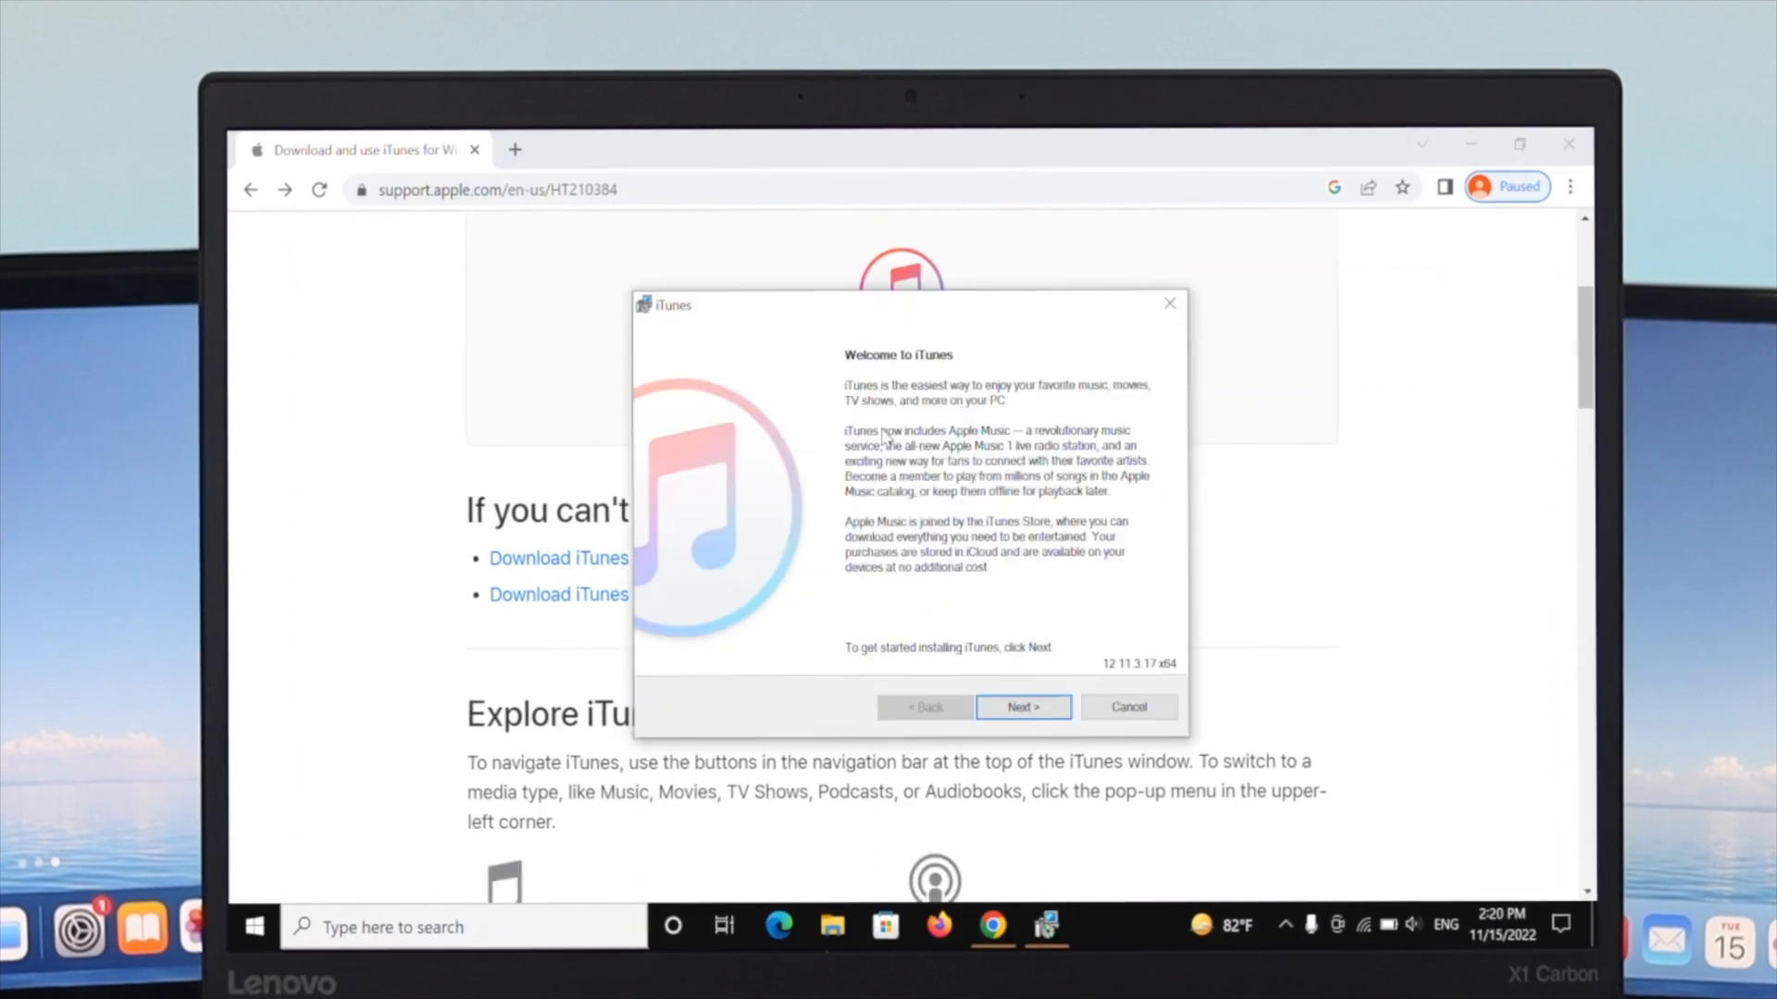
{"action": "left_click", "coordinate": [1023, 707]}
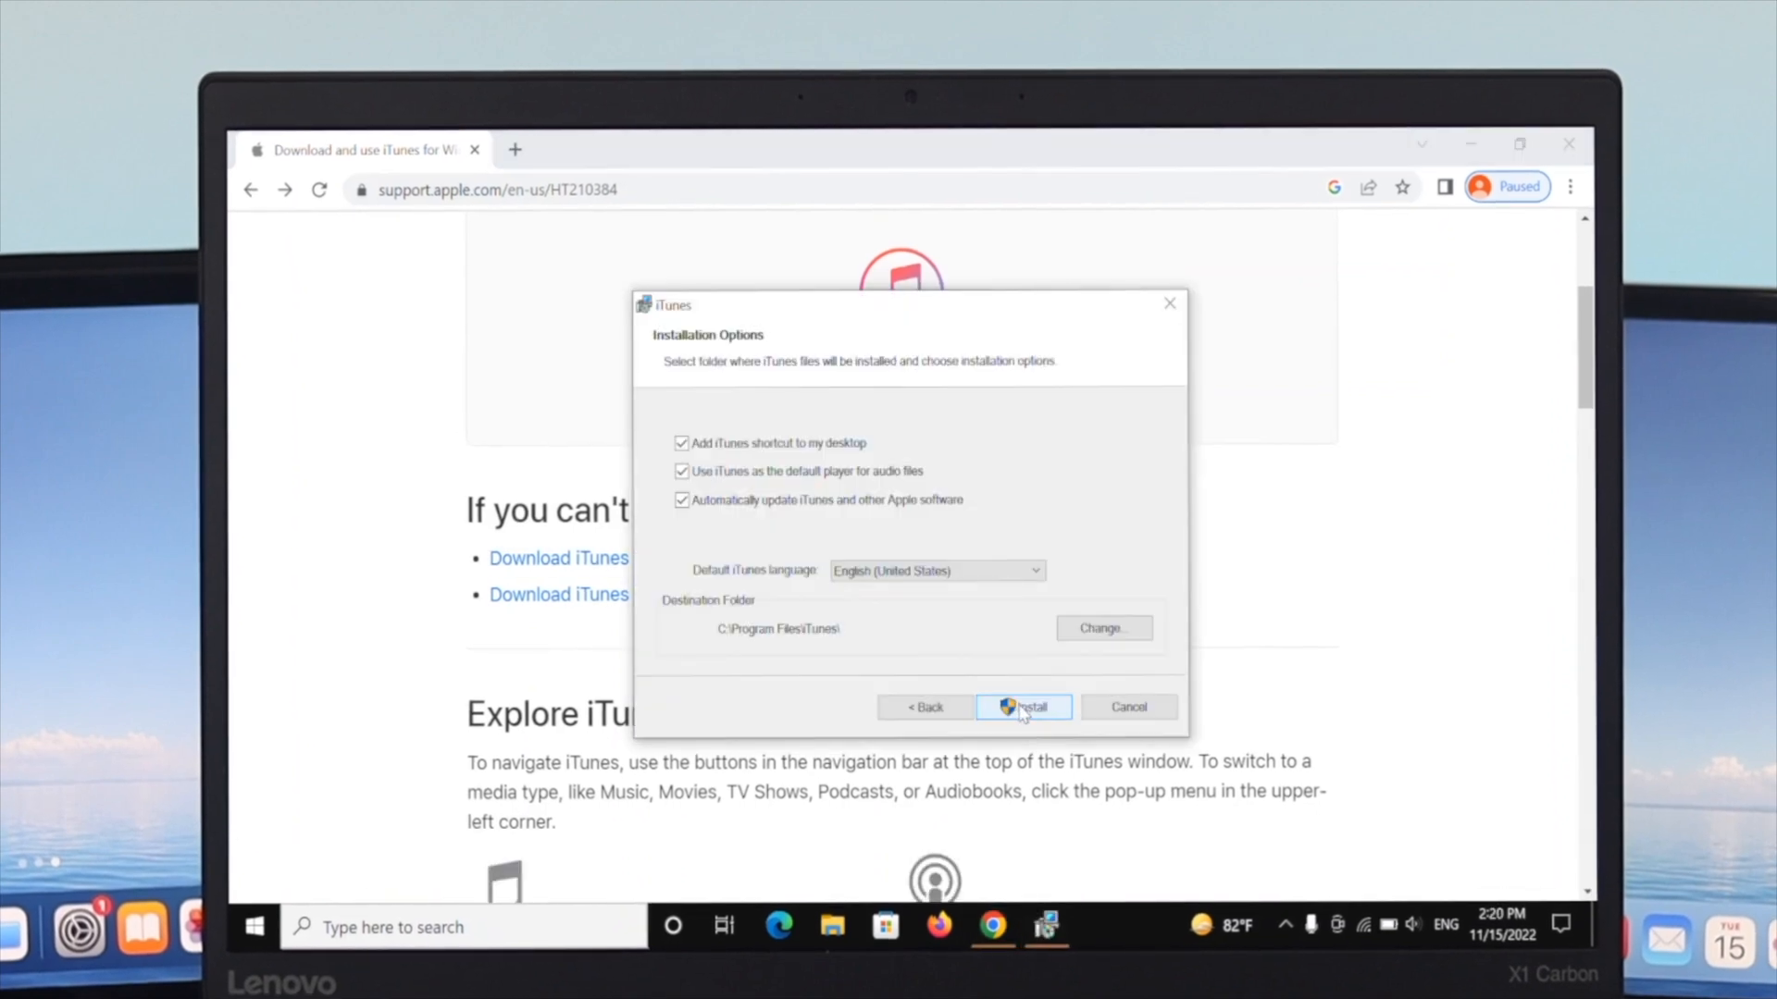
{"action": "left_click", "coordinate": [1023, 707]}
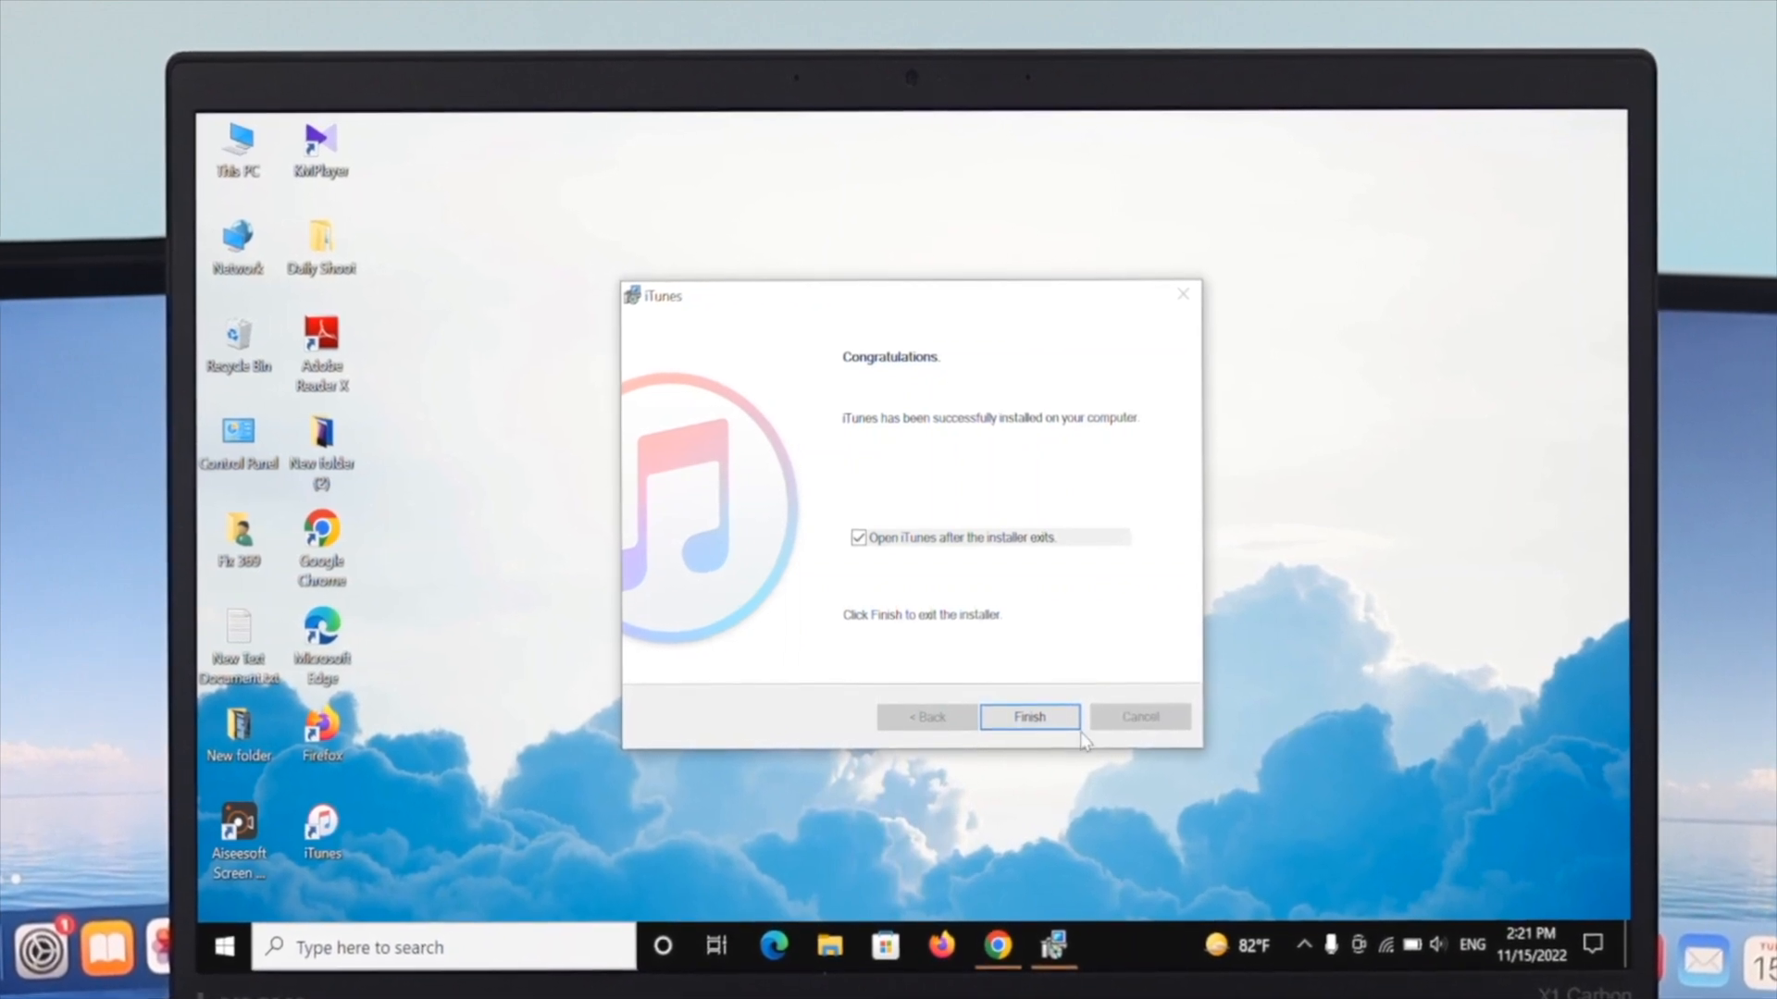
{"action": "left_click", "coordinate": [1029, 716]}
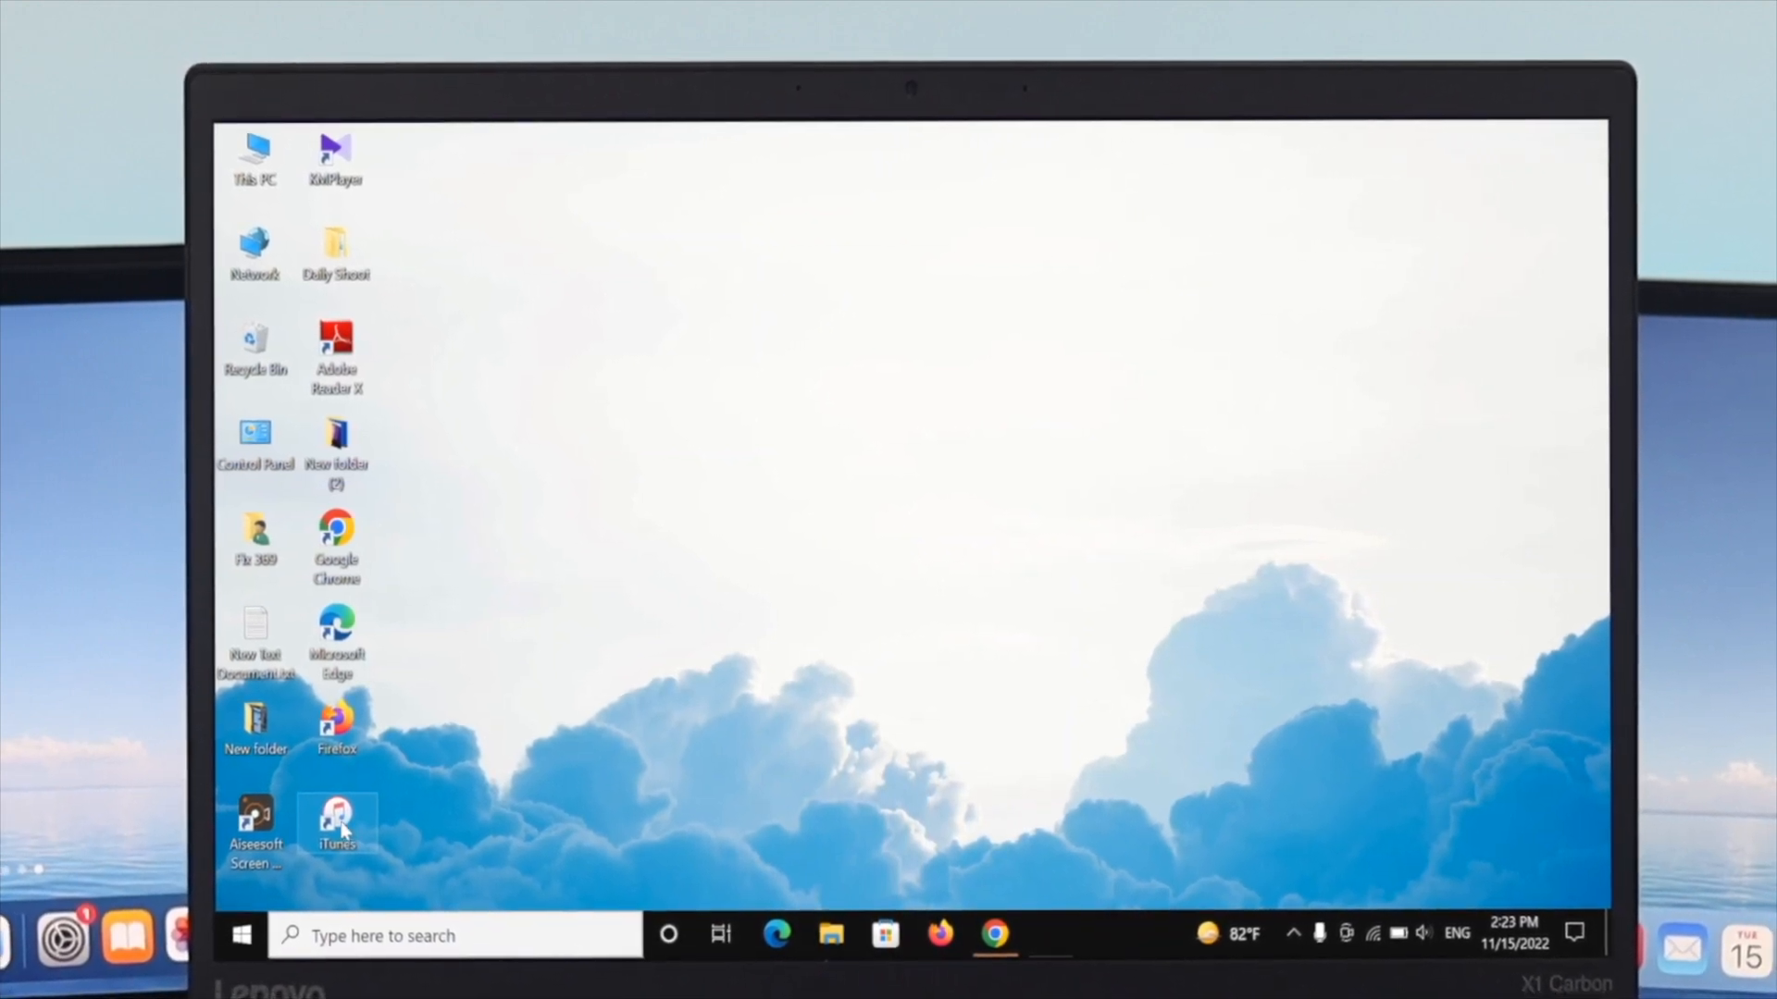
- Launch iTunes from the desktop shortcut and show the Account menu's Sign In option
{"action": "double_click", "coordinate": [336, 812]}
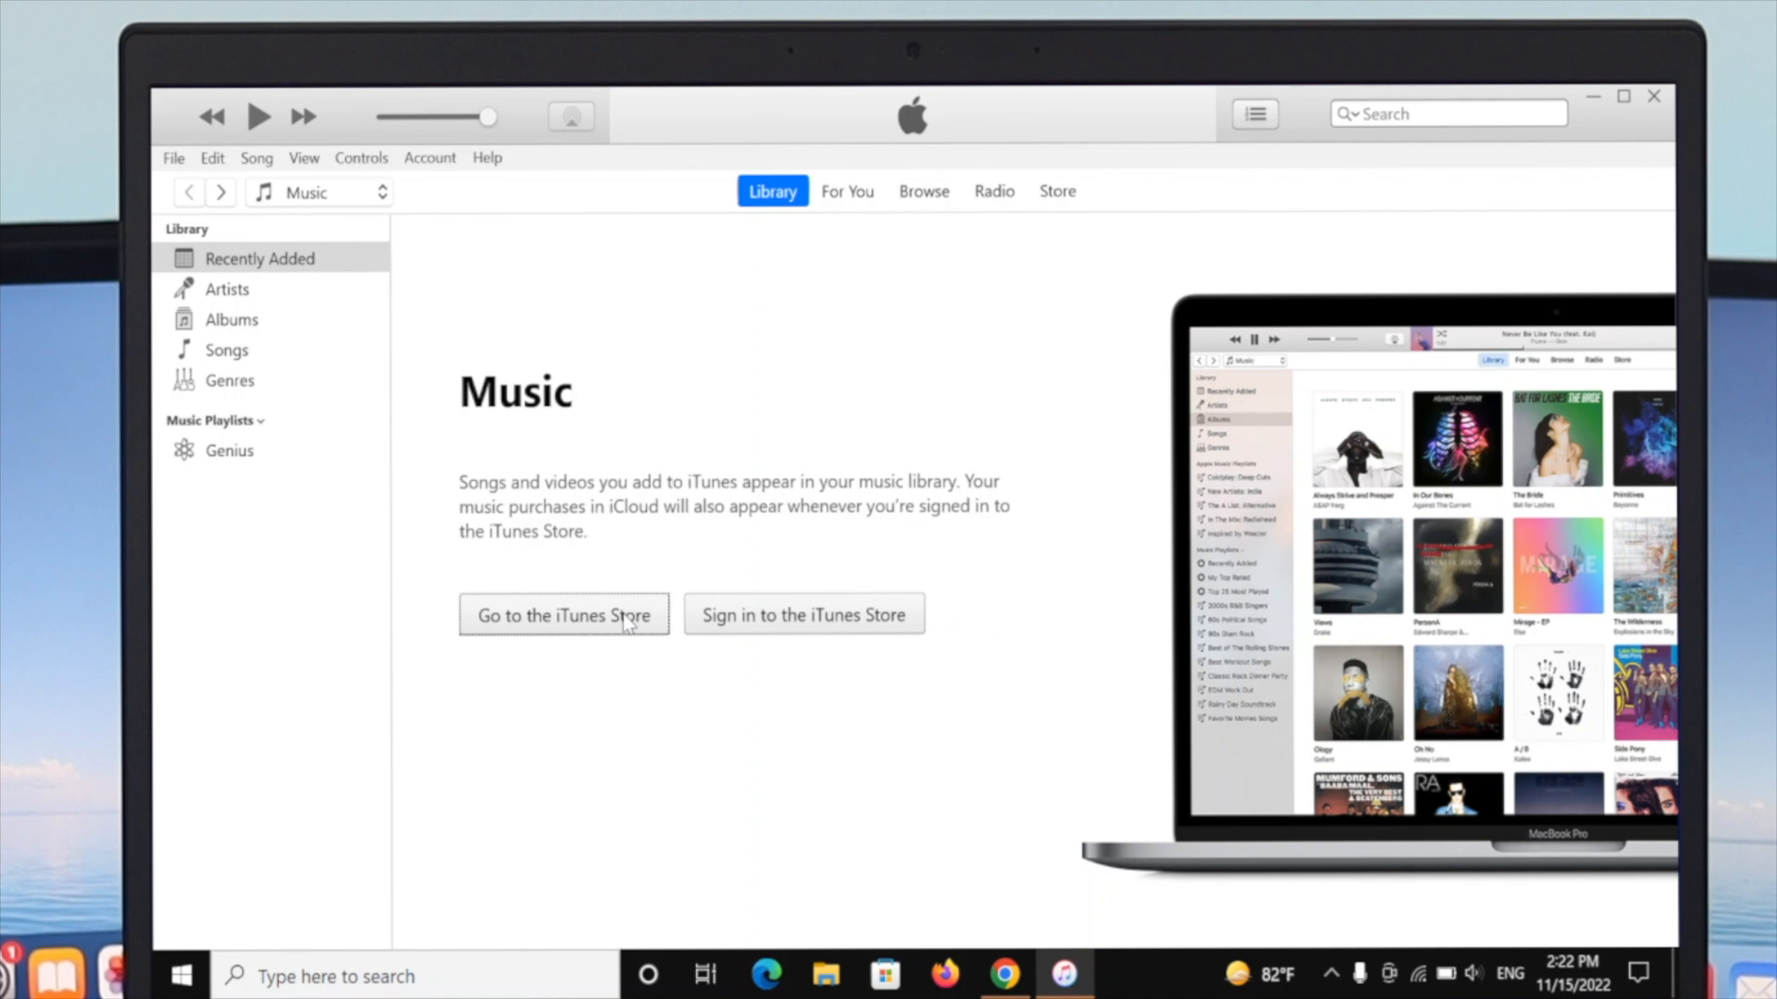
{"action": "mouse_move", "coordinate": [902, 551]}
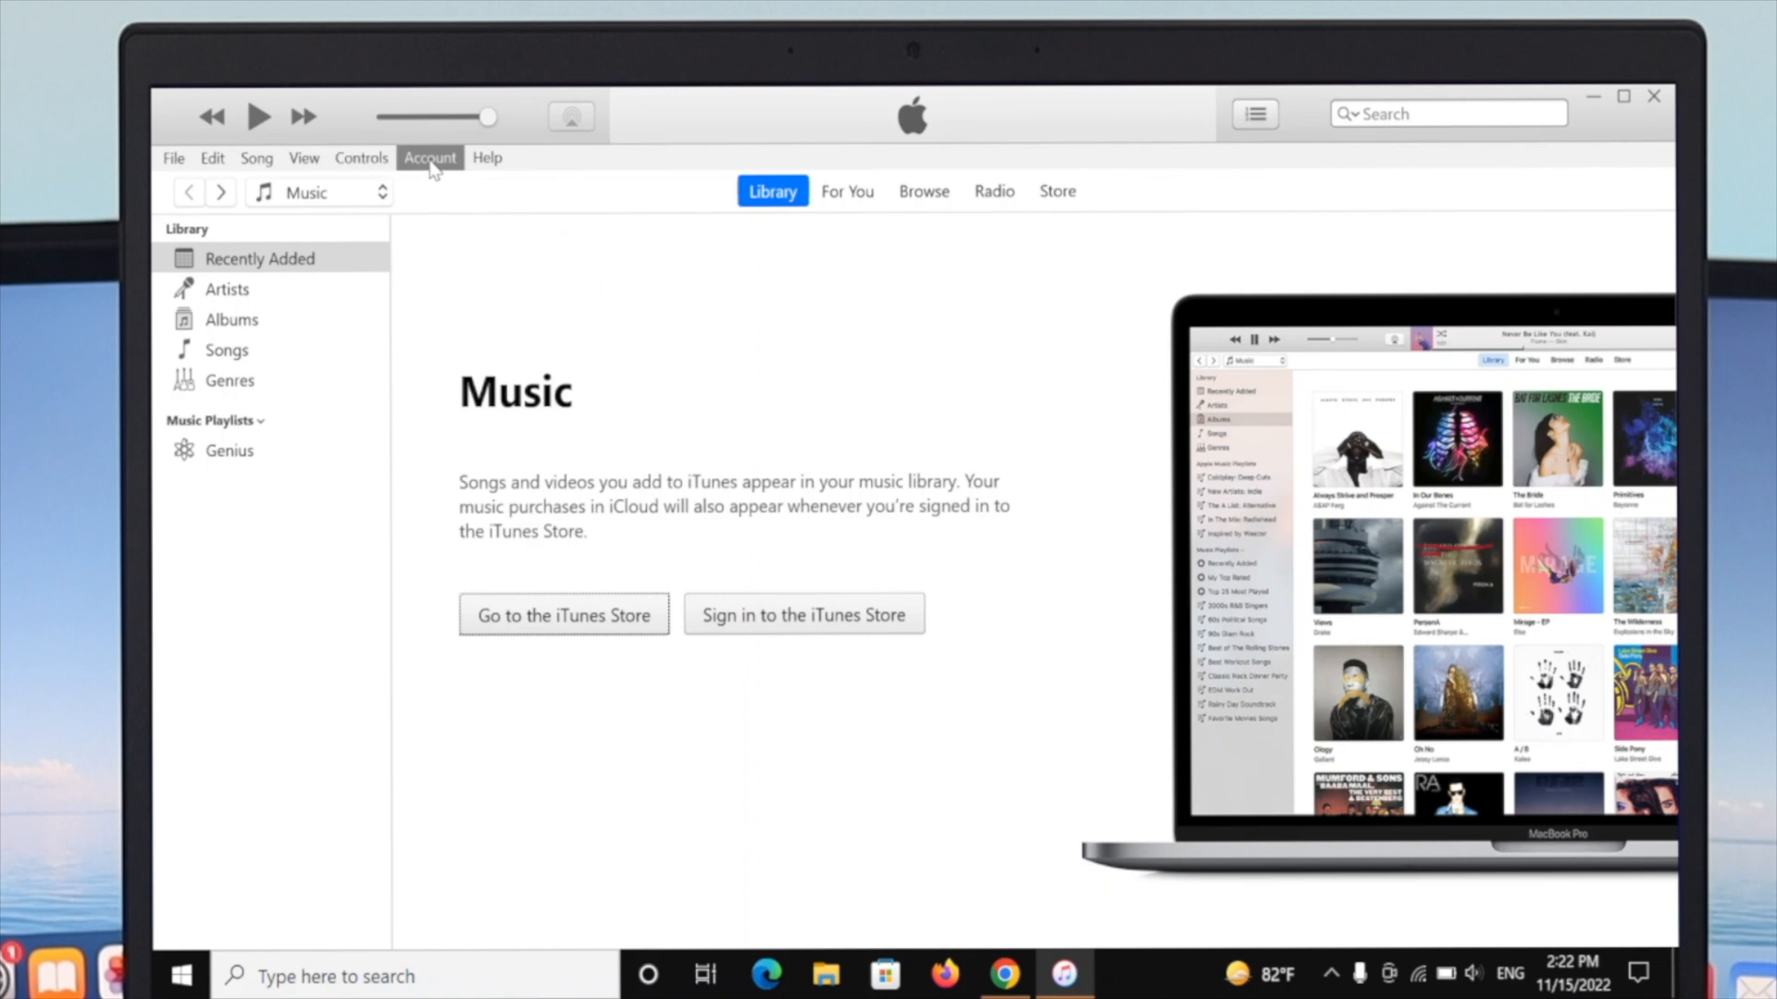
{"action": "left_click", "coordinate": [429, 158]}
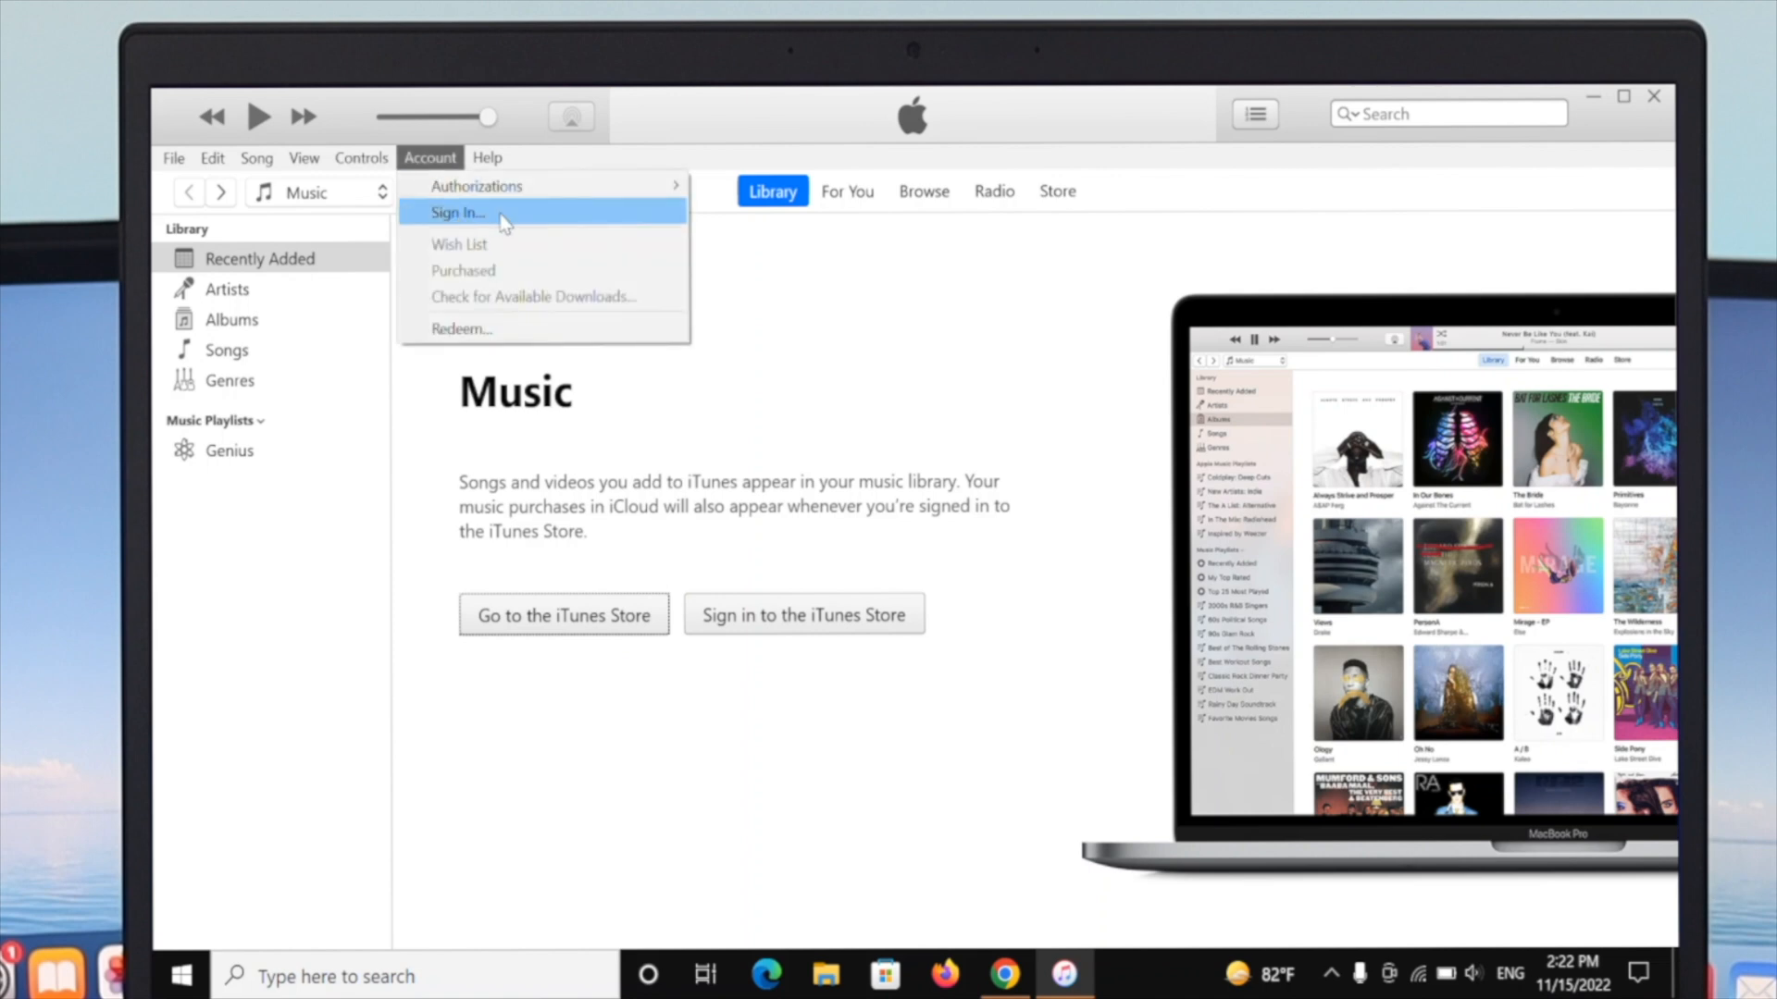
{"action": "mouse_move", "coordinate": [512, 222]}
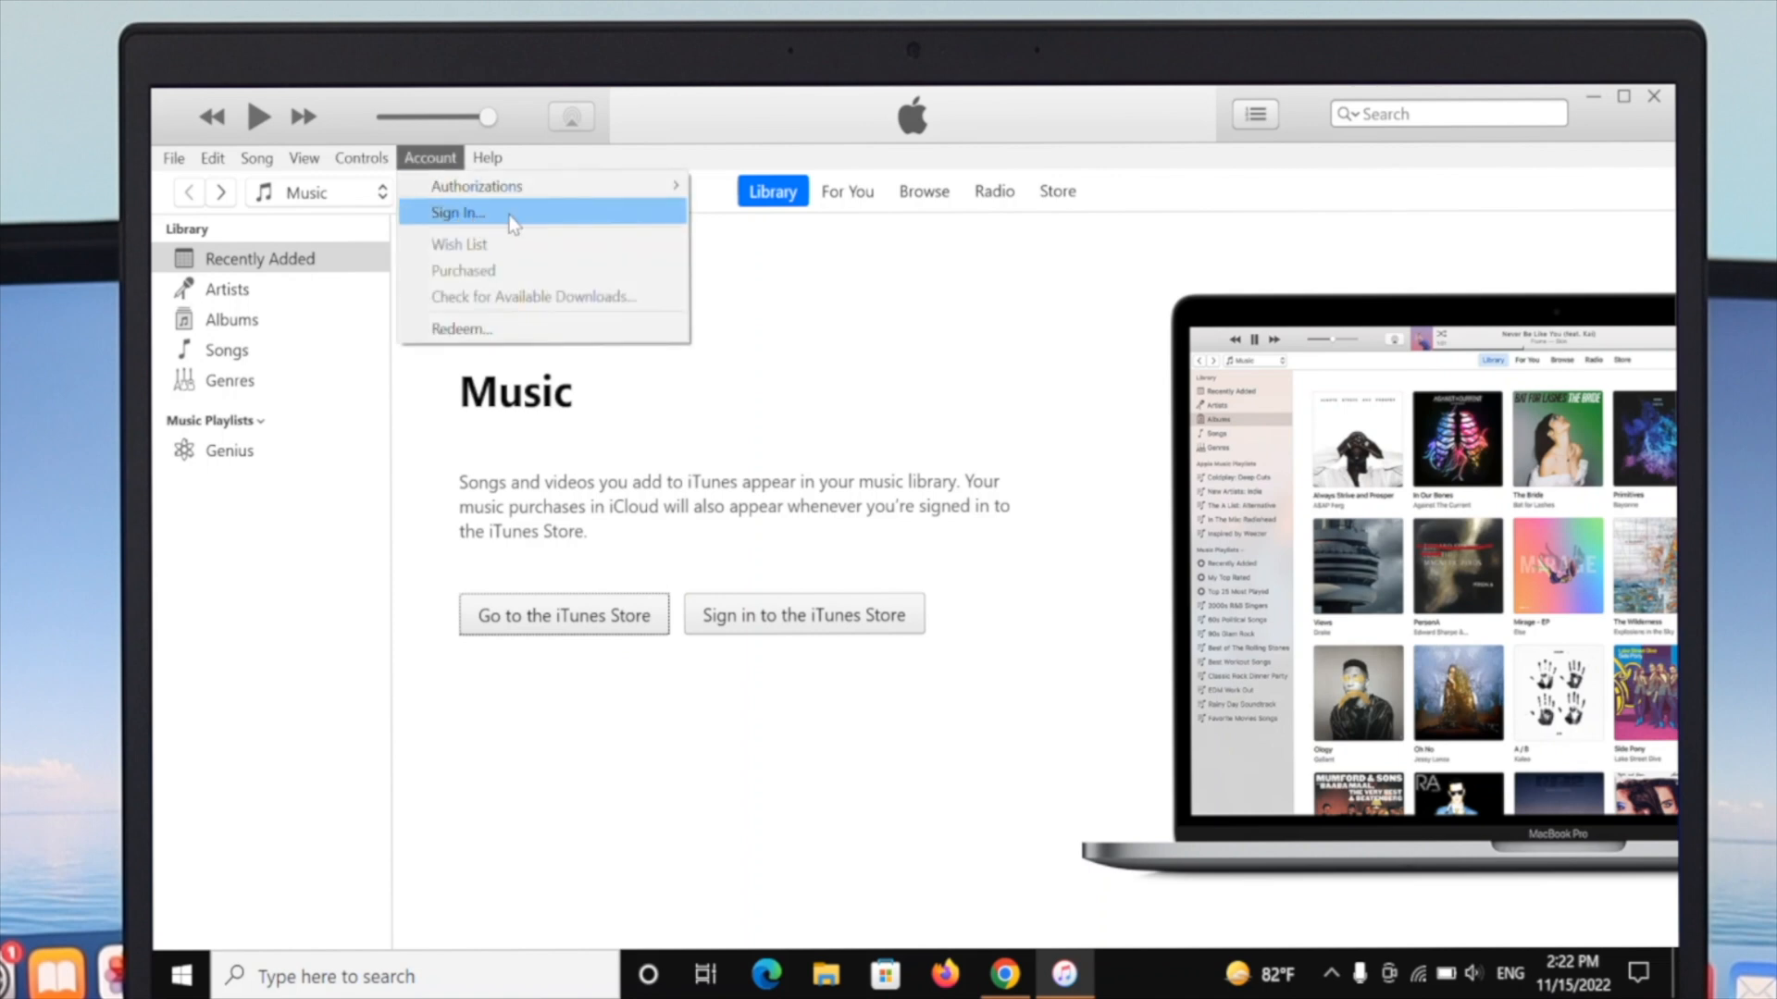